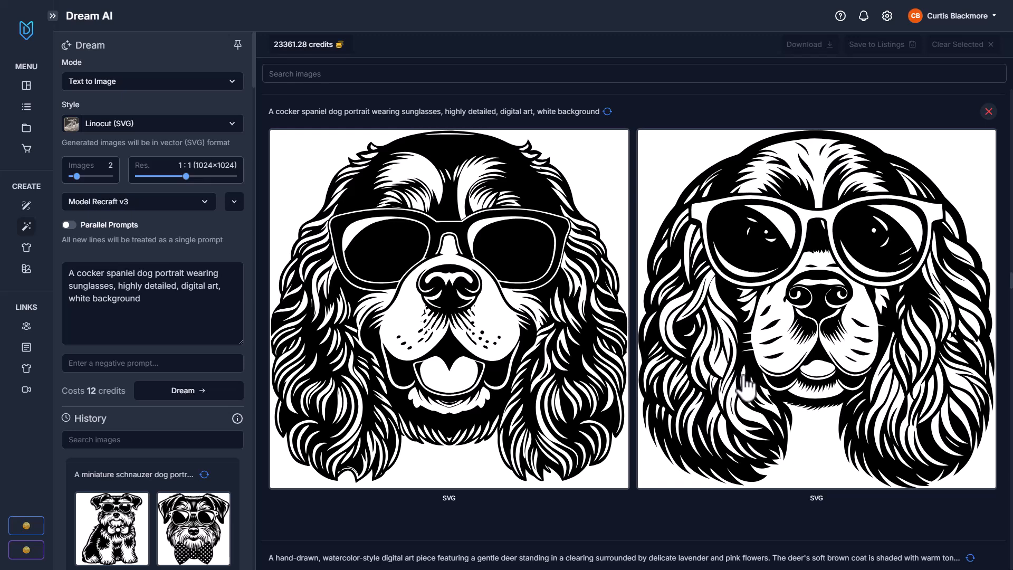
Review the model and style lists, keeping Recraft with the Linocut (SVG) style.
{"action": "left_click", "coordinate": [137, 200]}
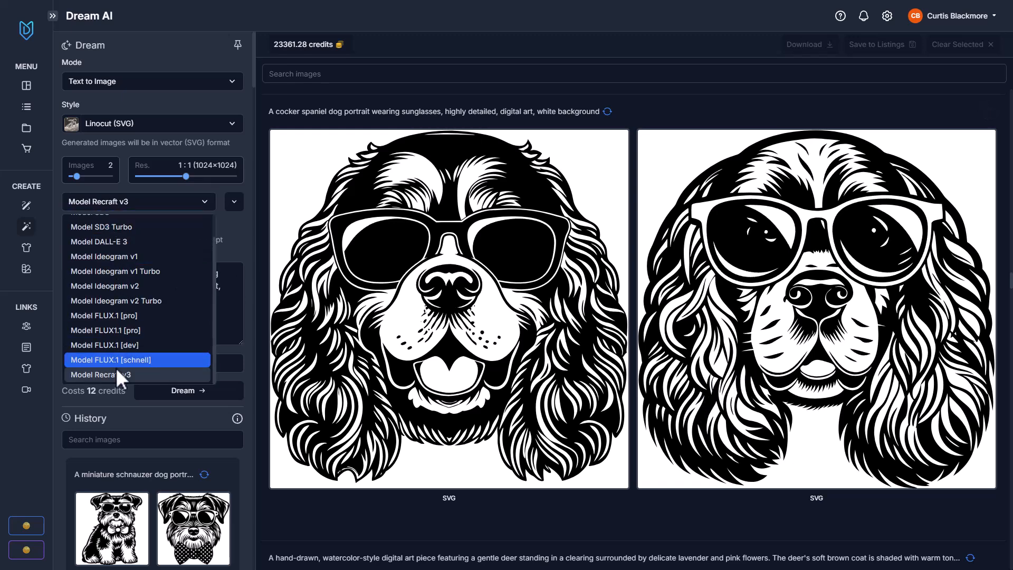
{"action": "mouse_move", "coordinate": [113, 374]}
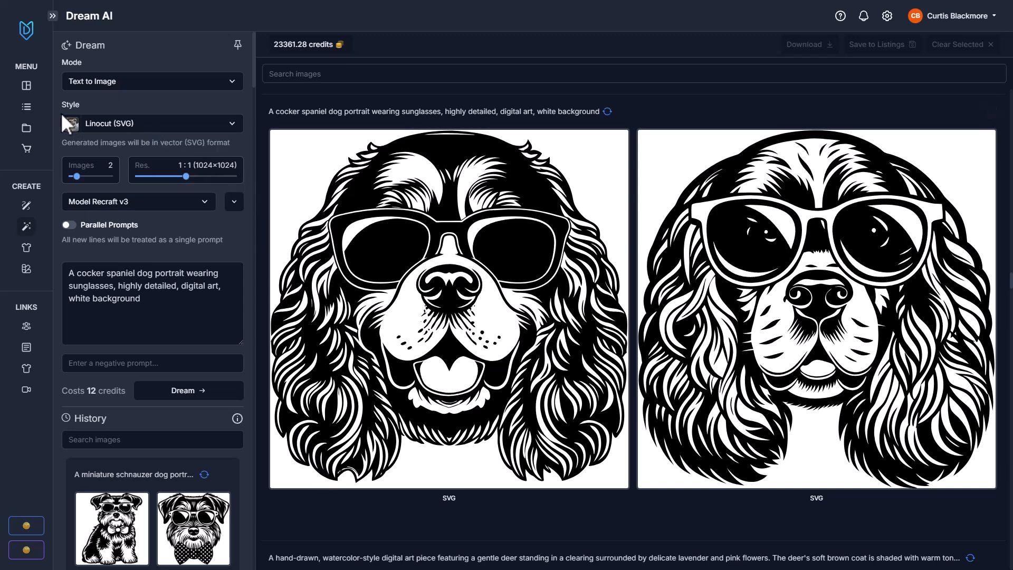
{"action": "mouse_move", "coordinate": [150, 219]}
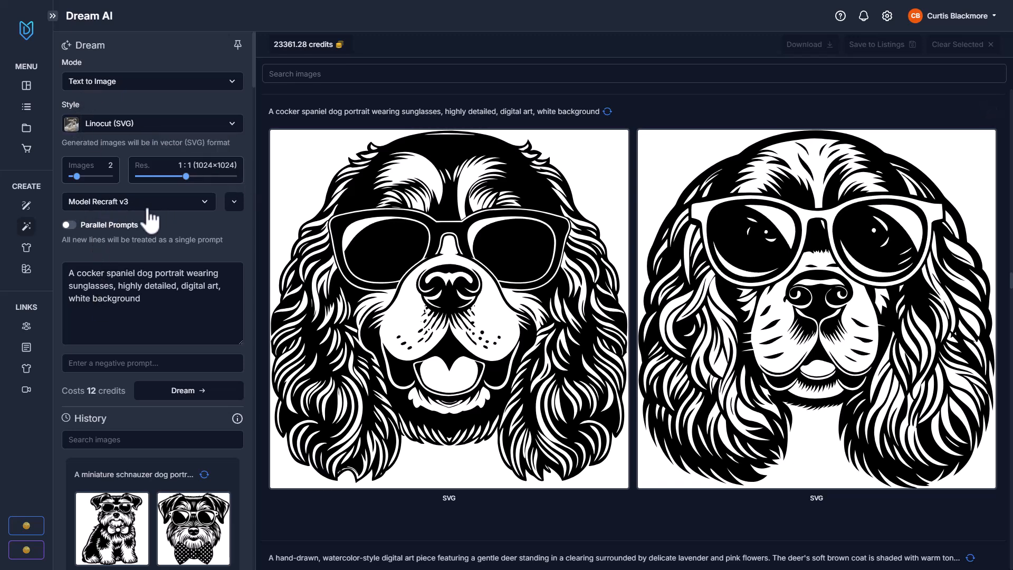
{"action": "mouse_move", "coordinate": [115, 139]}
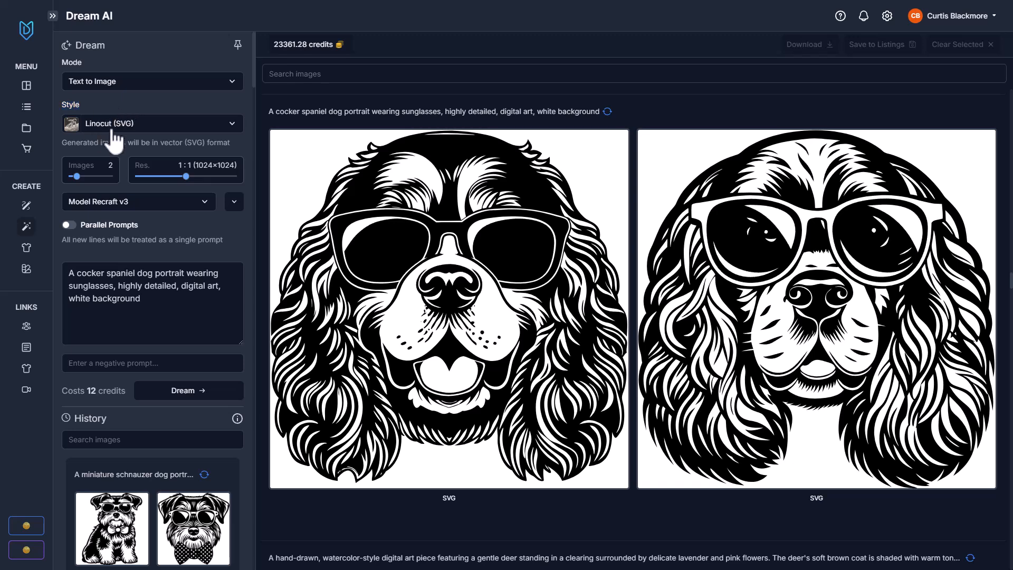
{"action": "left_click", "coordinate": [152, 123]}
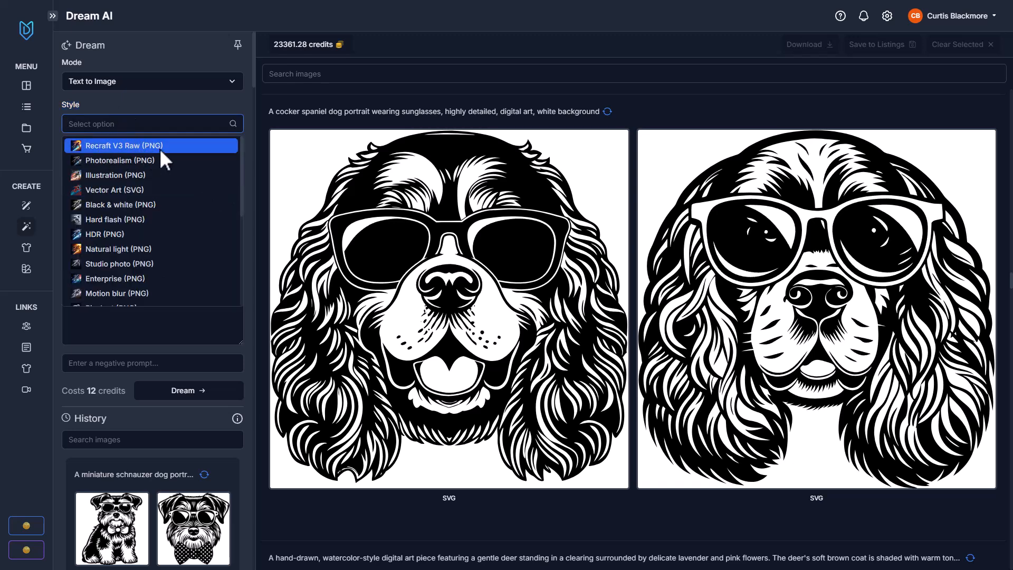
{"action": "mouse_move", "coordinate": [105, 234]}
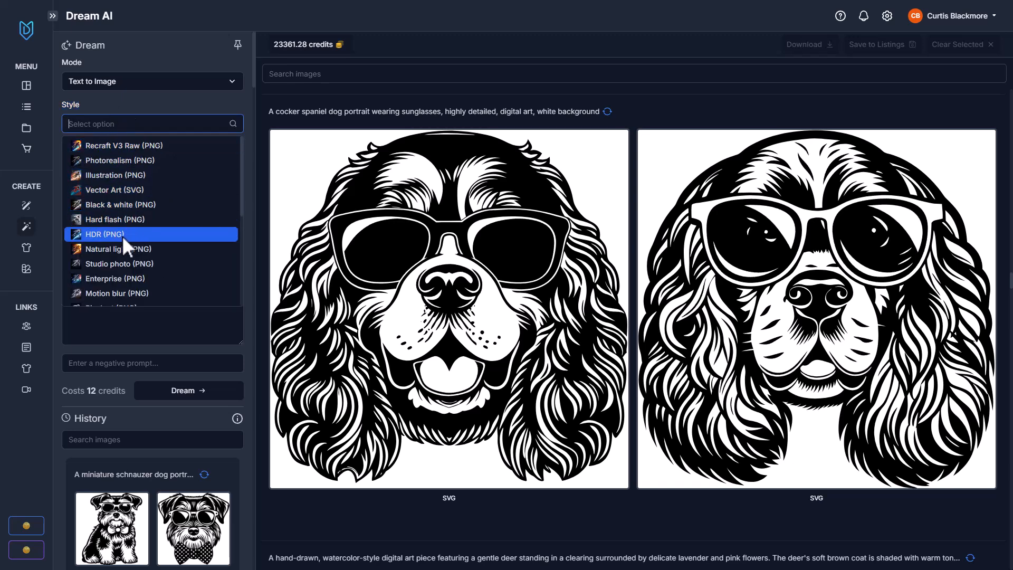
{"action": "scroll", "scroll_direction": "down", "scroll_amount": 3}
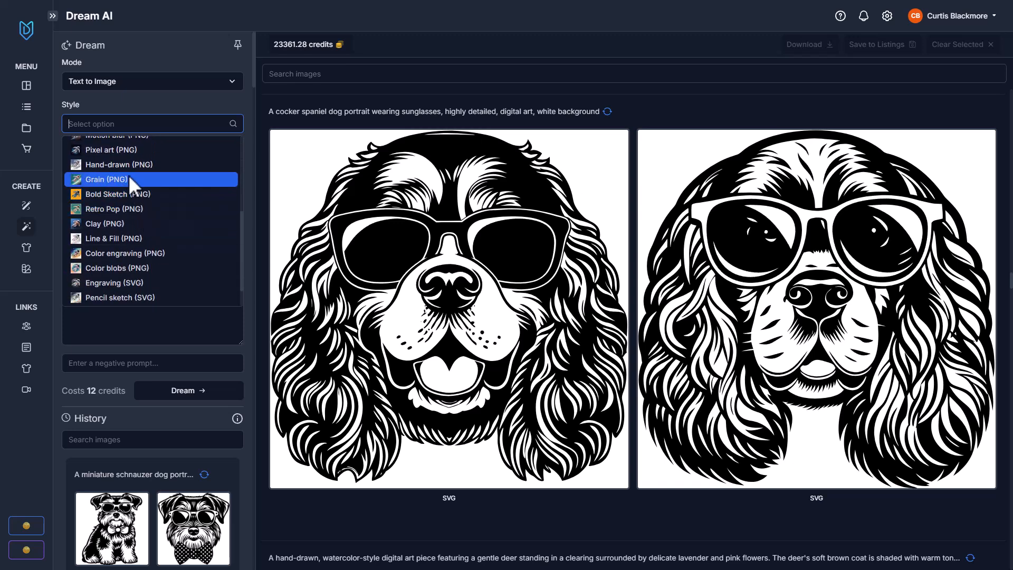
{"action": "scroll", "scroll_direction": "down", "scroll_amount": 3}
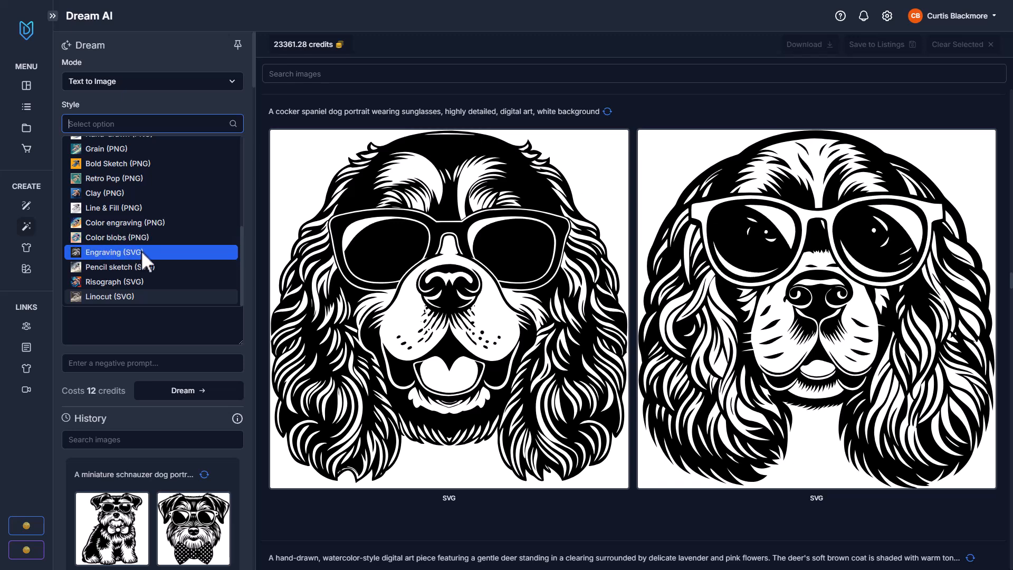
{"action": "mouse_move", "coordinate": [114, 280]}
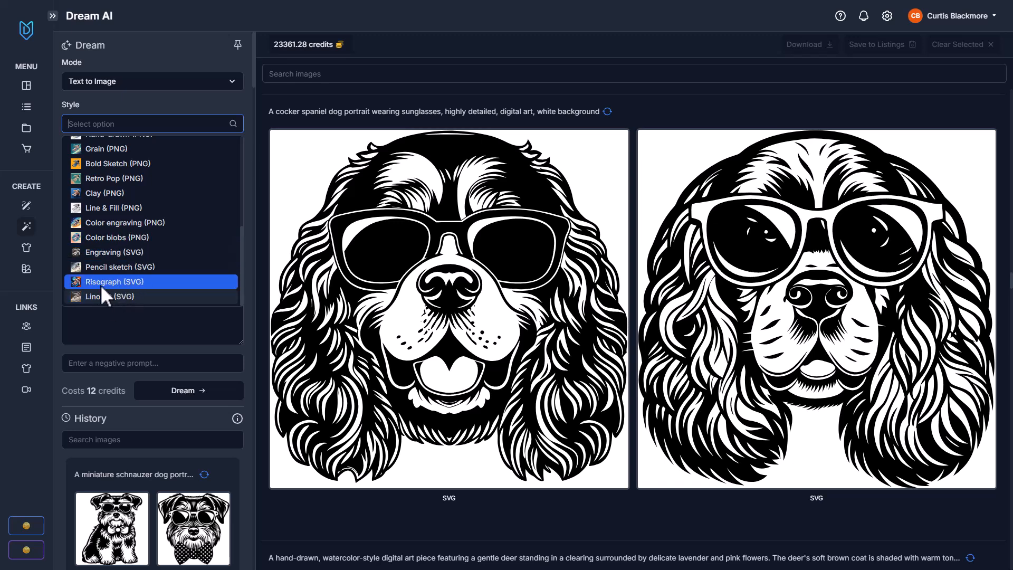
{"action": "mouse_move", "coordinate": [152, 252]}
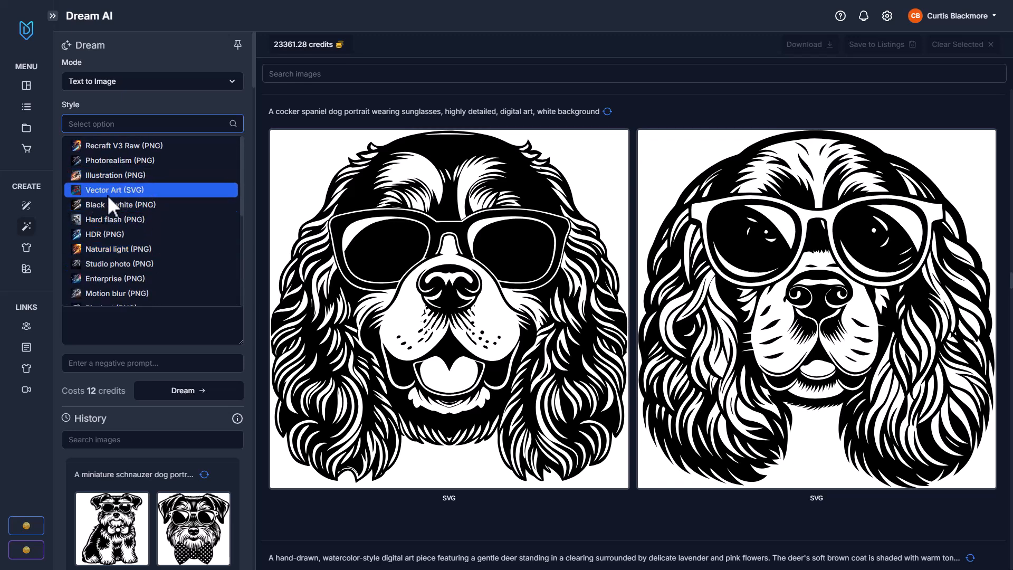
{"action": "mouse_move", "coordinate": [142, 197]}
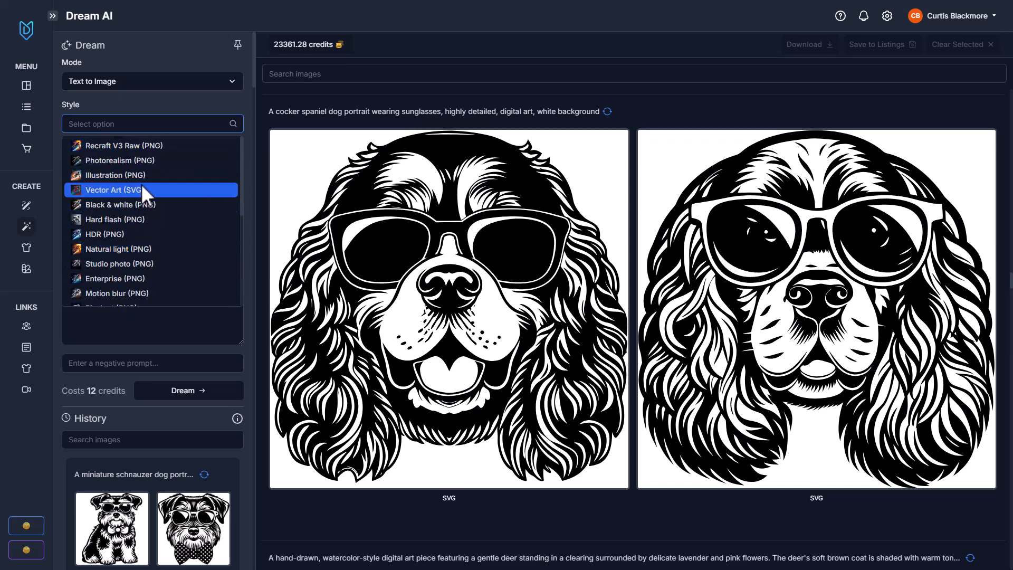
{"action": "scroll", "scroll_direction": "down", "scroll_amount": 3}
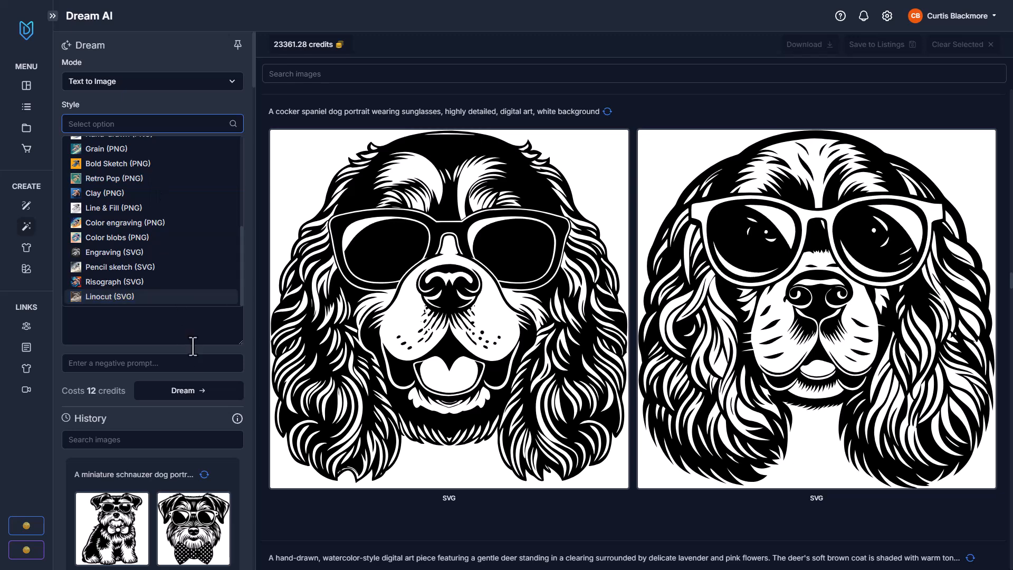
{"action": "left_click", "coordinate": [110, 296]}
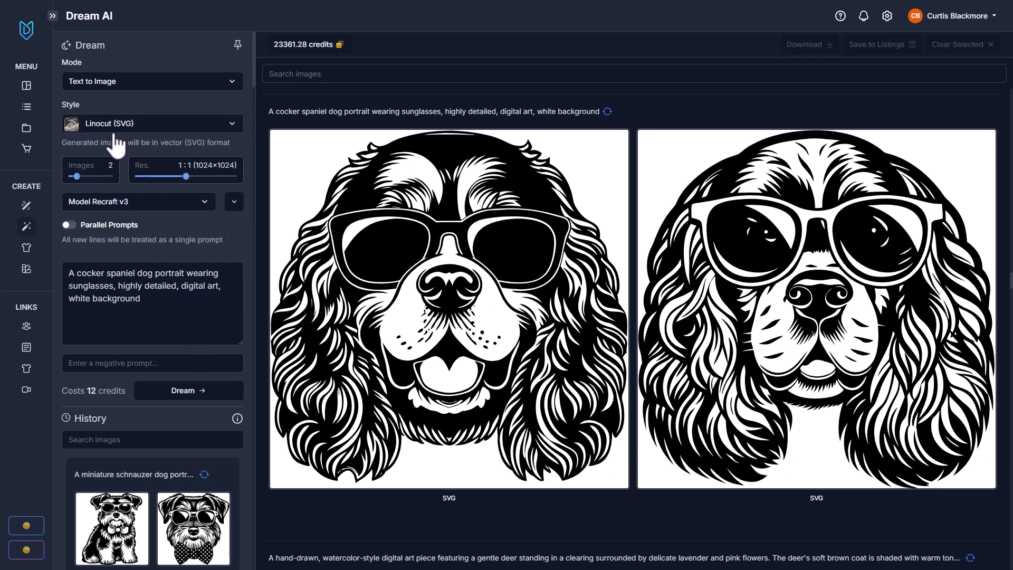
{"action": "mouse_move", "coordinate": [128, 157]}
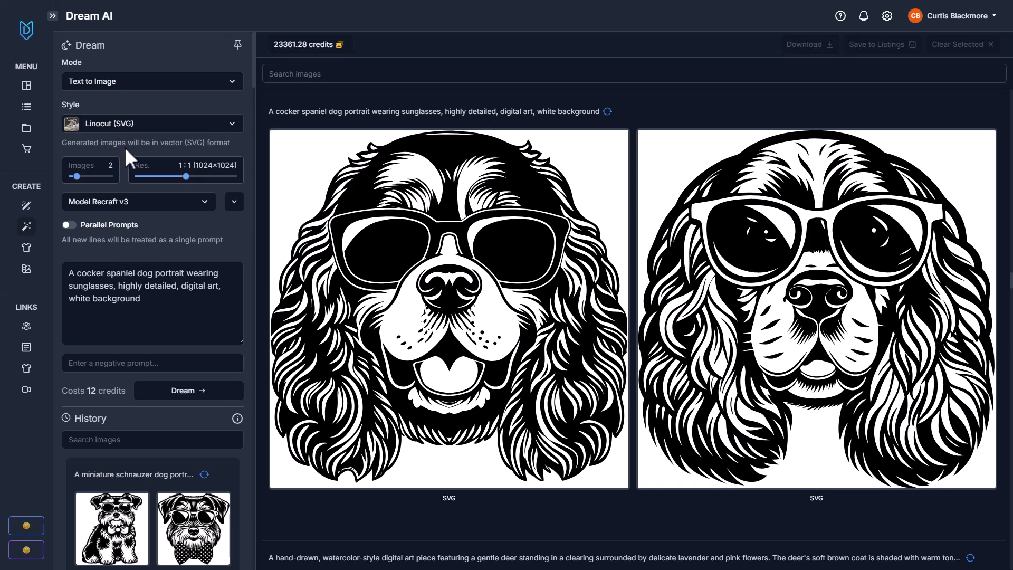
{"action": "mouse_move", "coordinate": [143, 183]}
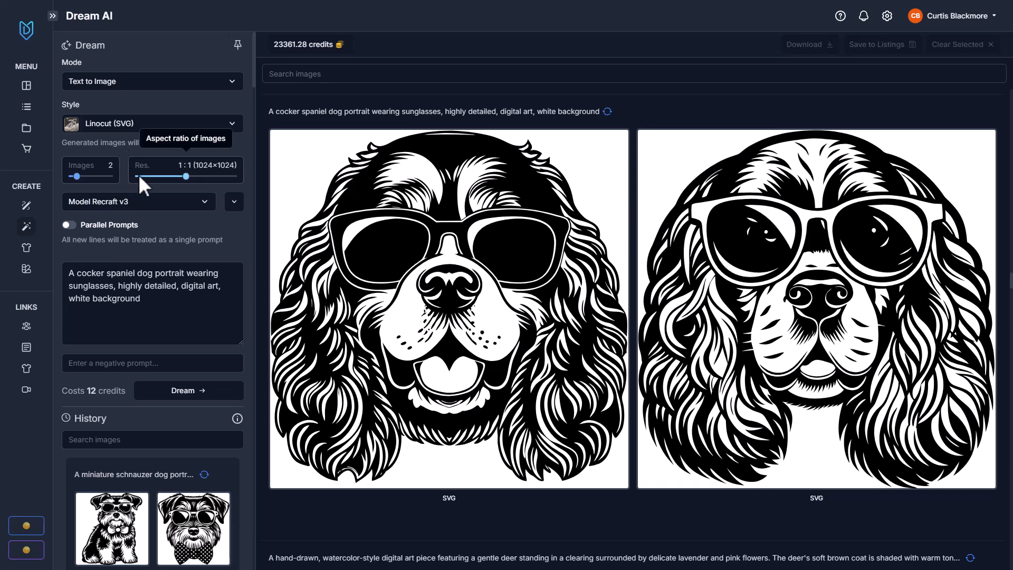
{"action": "mouse_move", "coordinate": [270, 57]}
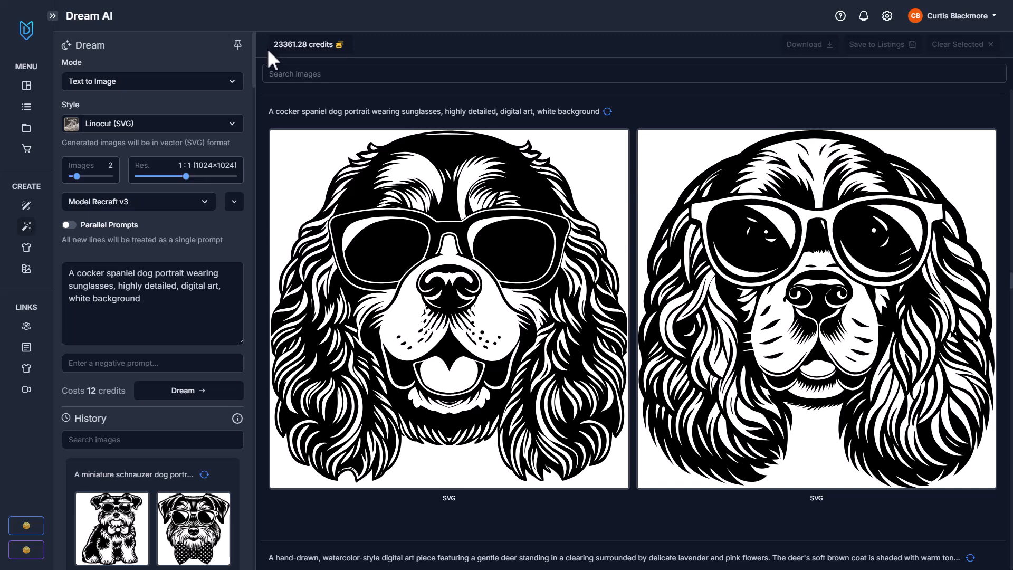
{"action": "mouse_move", "coordinate": [129, 232]}
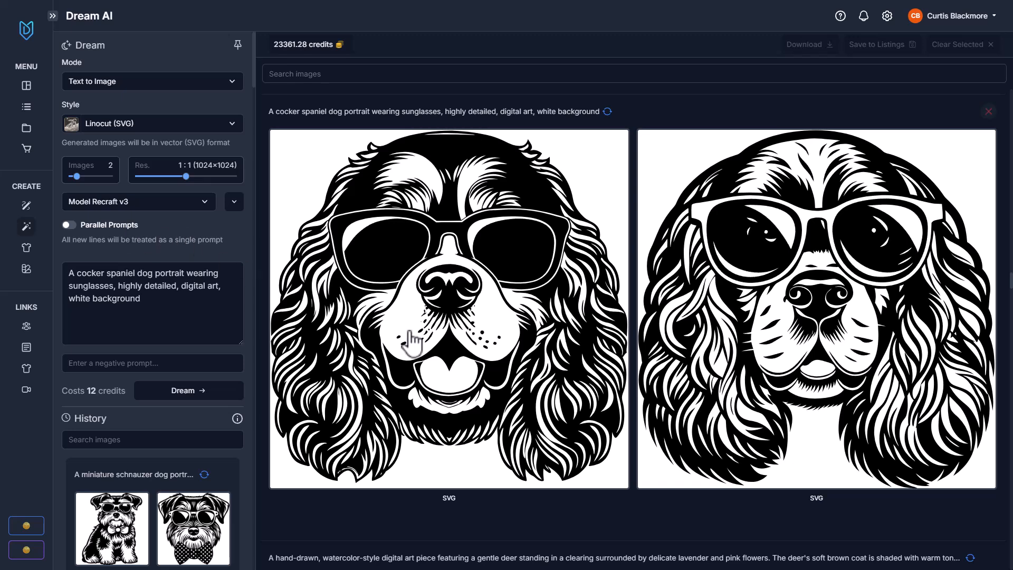
{"action": "mouse_move", "coordinate": [646, 355]}
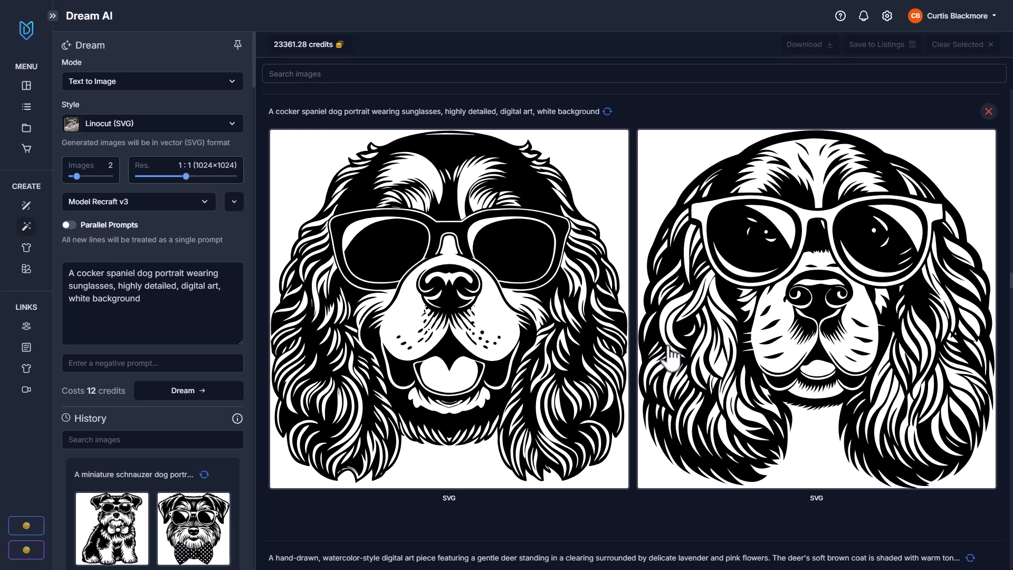
{"action": "mouse_move", "coordinate": [746, 349]}
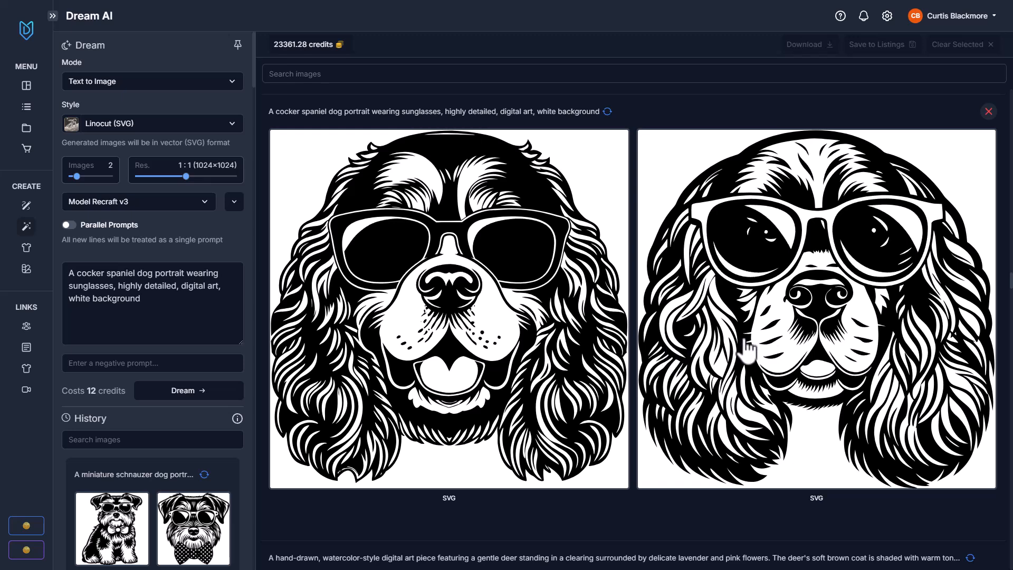
{"action": "mouse_move", "coordinate": [766, 347]}
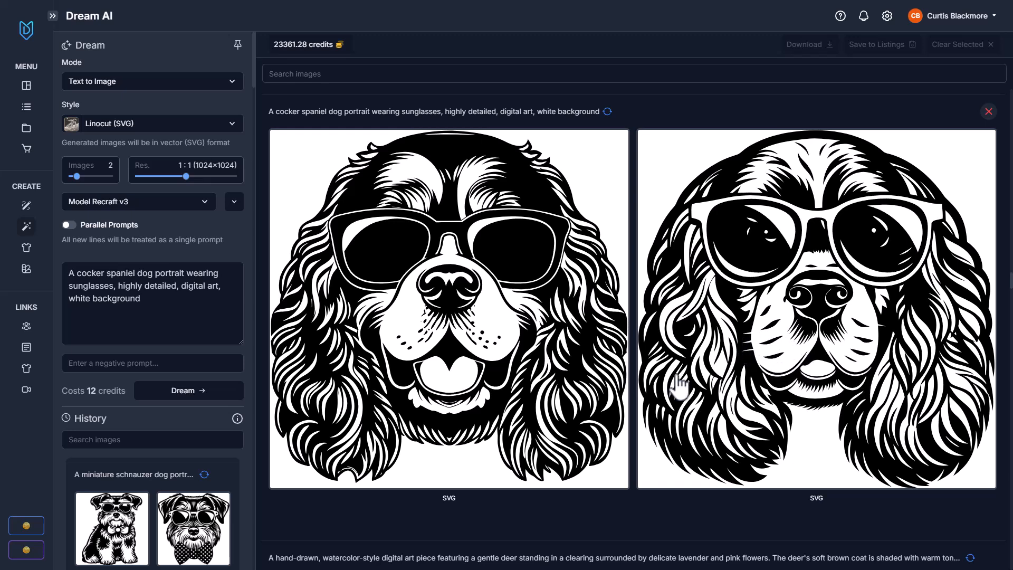
Replace the cocker spaniel prompt with a miniature schnauzer portrait wearing sunglasses.
{"action": "triple_click", "coordinate": [151, 284]}
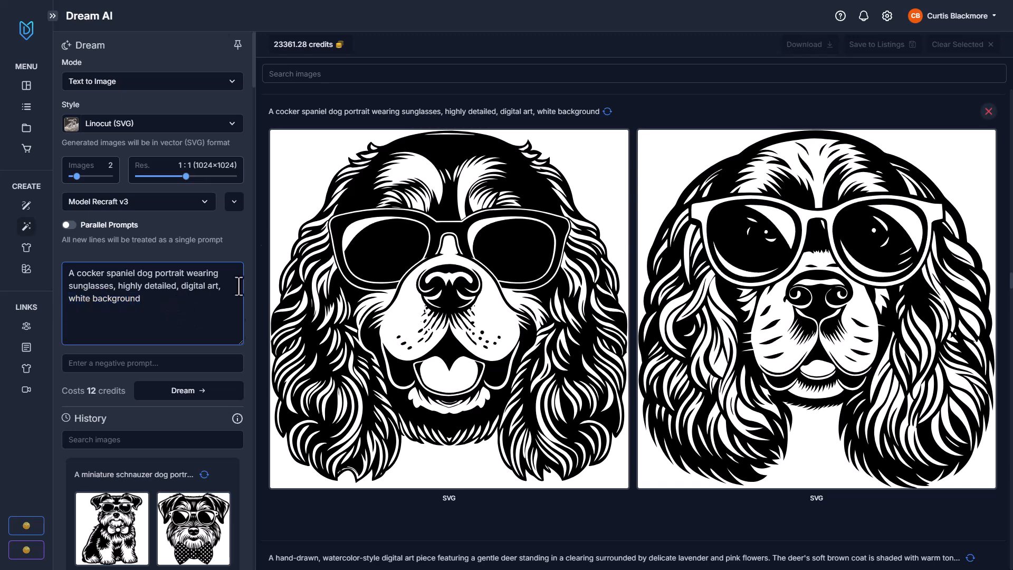
{"action": "mouse_move", "coordinate": [710, 349]}
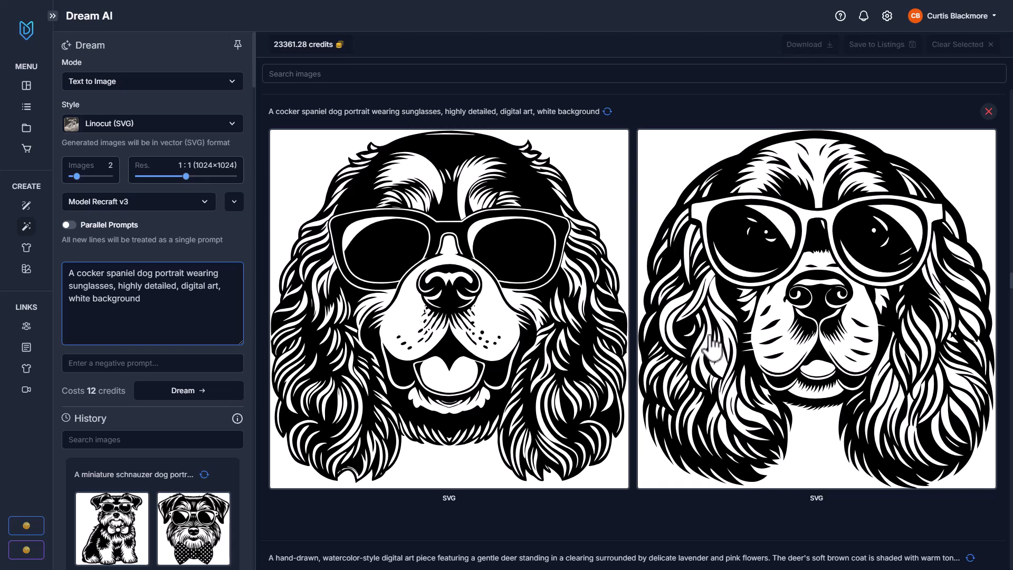
{"action": "mouse_move", "coordinate": [839, 316]}
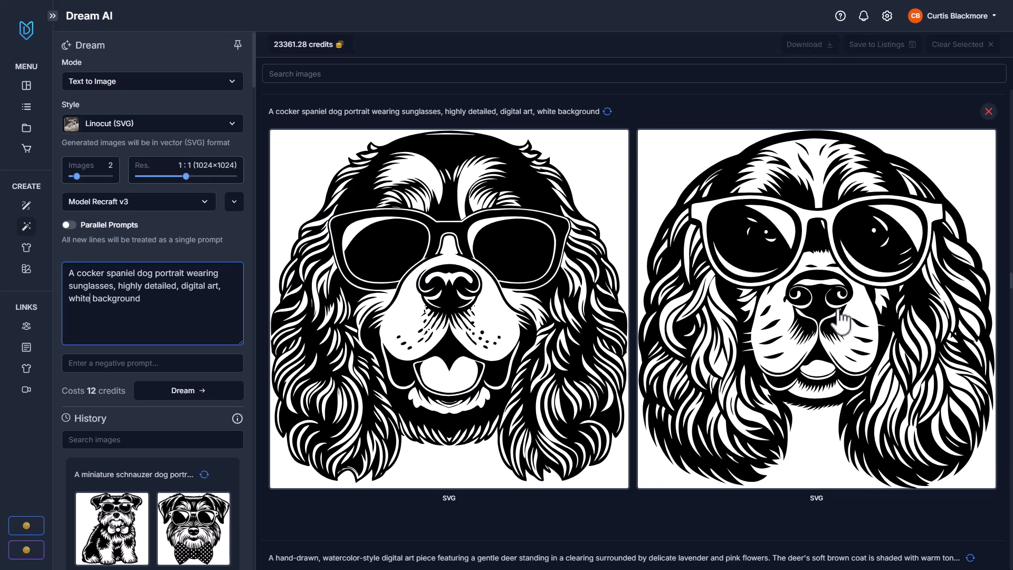
{"action": "scroll", "scroll_direction": "down", "scroll_amount": 3}
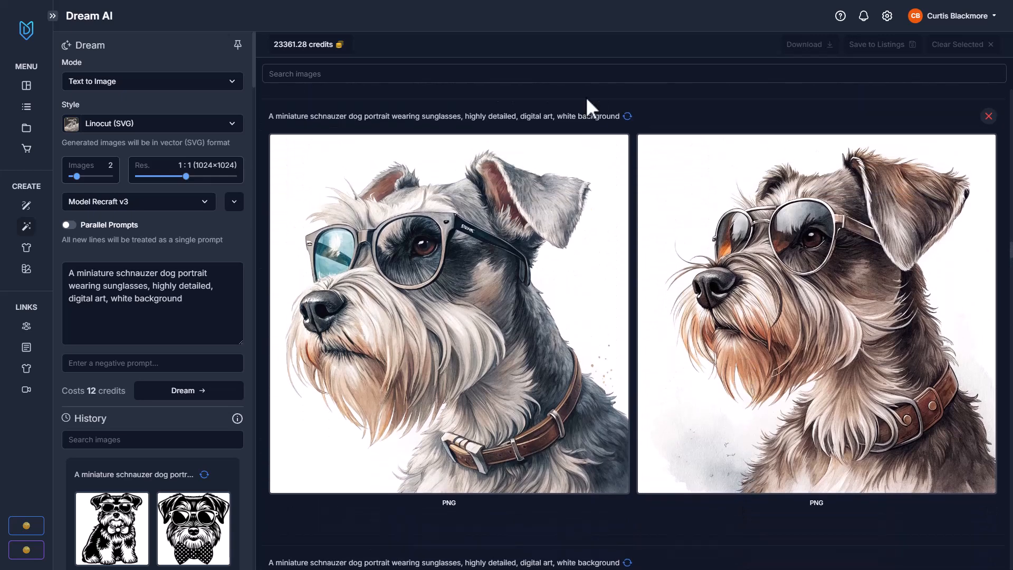
Reuse the colored-pencil schnauzer generation's prompt and settings, restoring the Bold Sketch (PNG) style.
{"action": "left_click", "coordinate": [151, 124]}
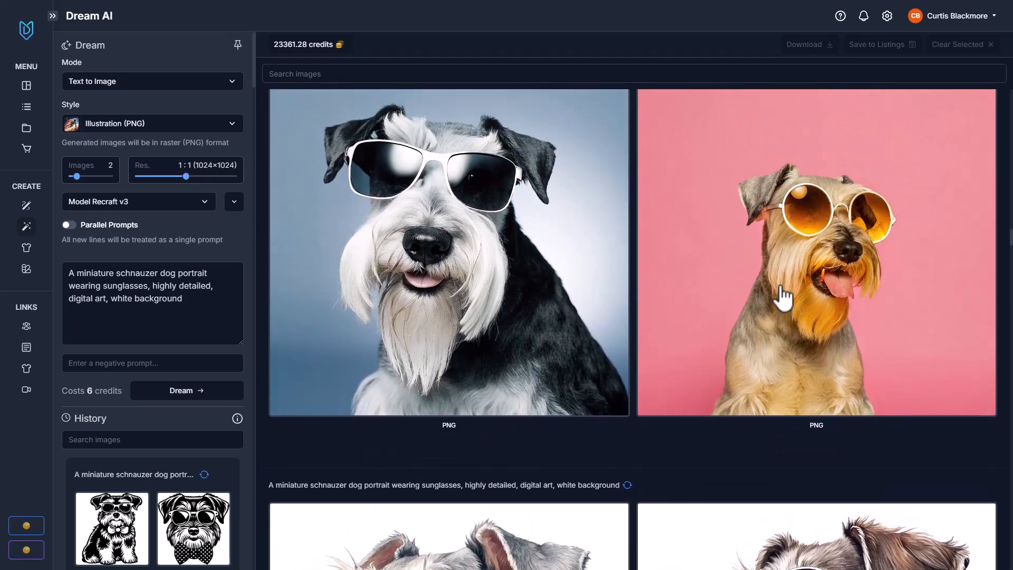
{"action": "left_click", "coordinate": [152, 124]}
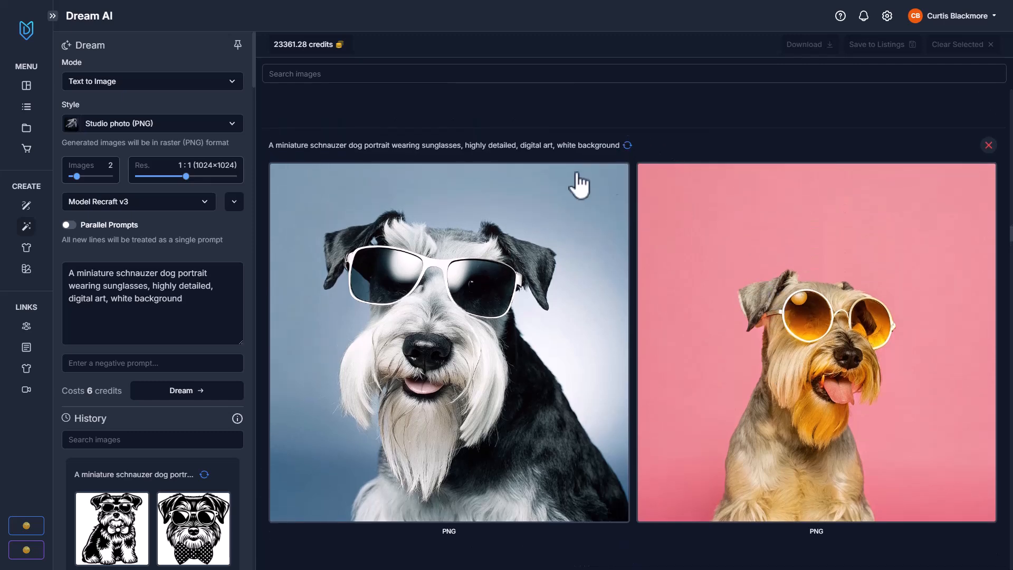
{"action": "scroll", "scroll_direction": "down", "scroll_amount": 3}
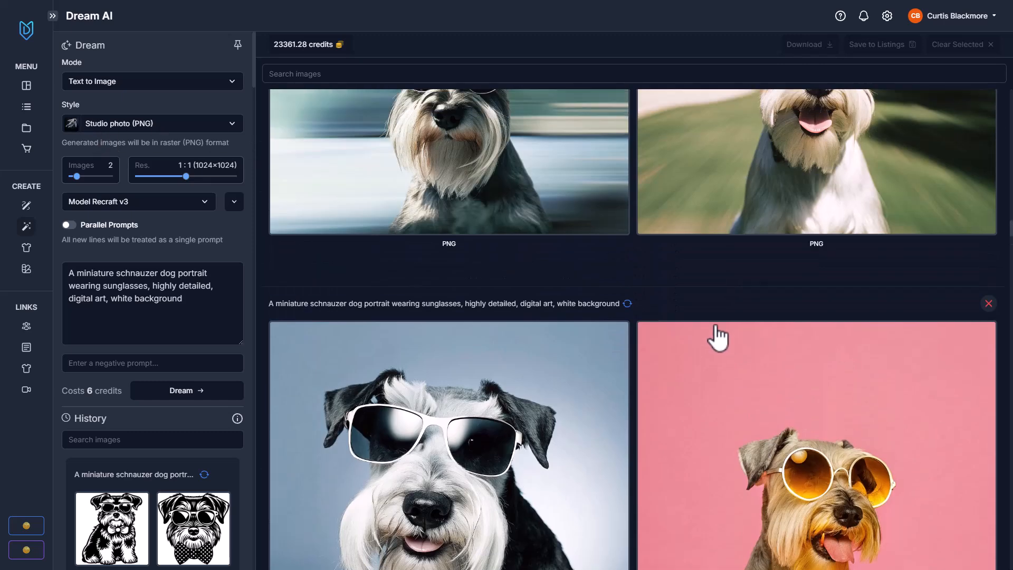
{"action": "scroll", "scroll_direction": "down", "scroll_amount": 3}
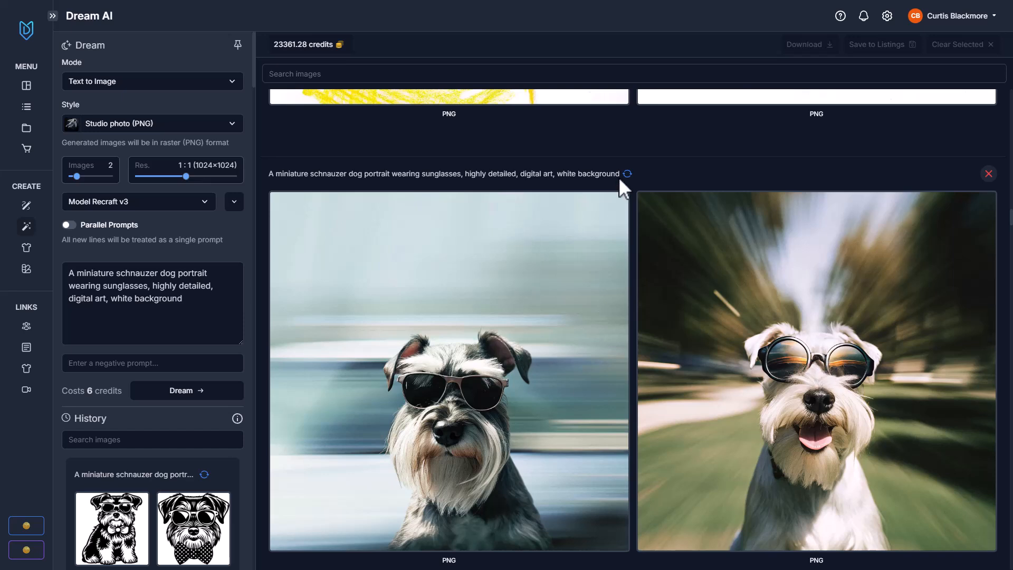
{"action": "mouse_move", "coordinate": [626, 174]}
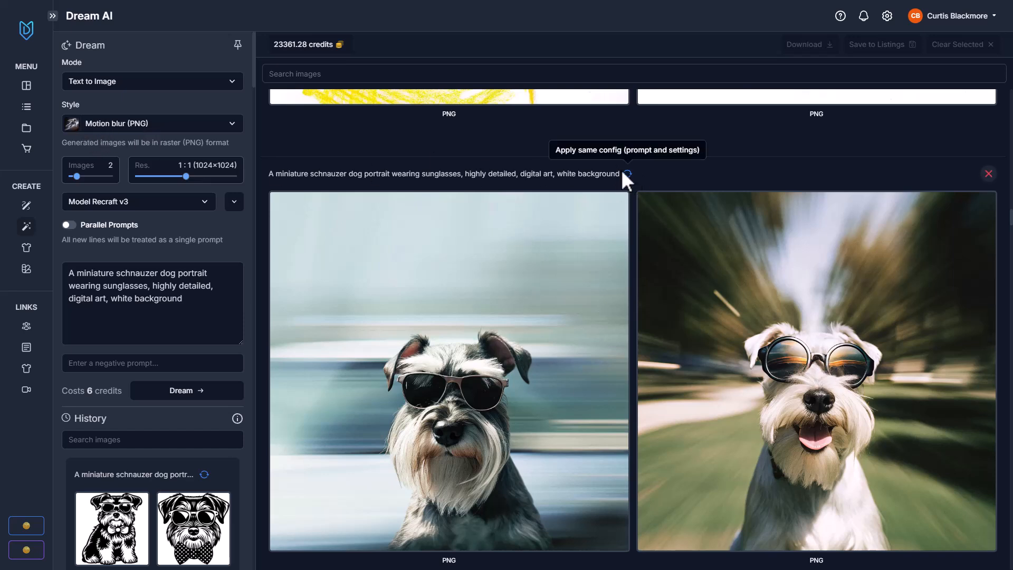
{"action": "mouse_move", "coordinate": [466, 362]}
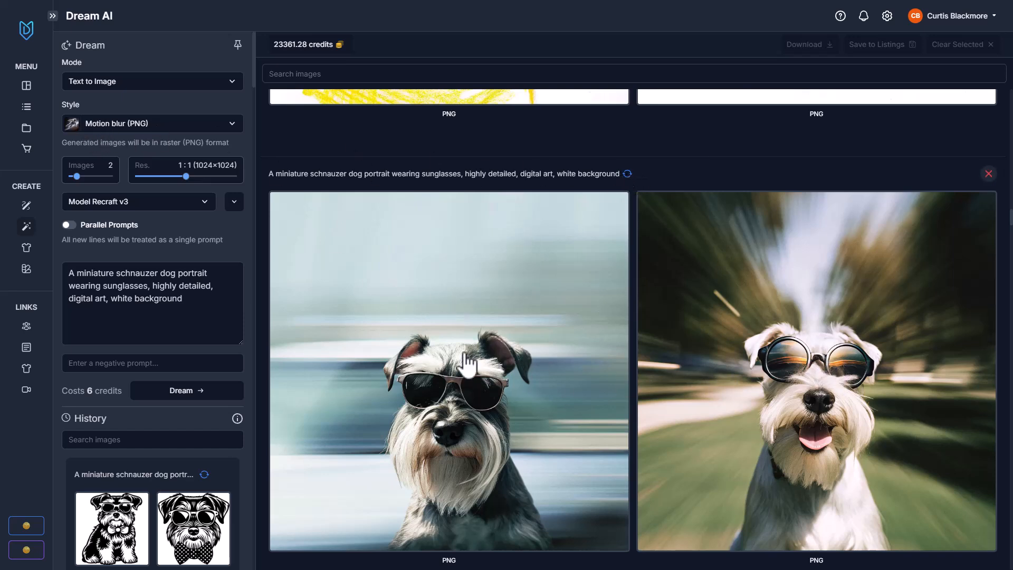
{"action": "mouse_move", "coordinate": [900, 415]}
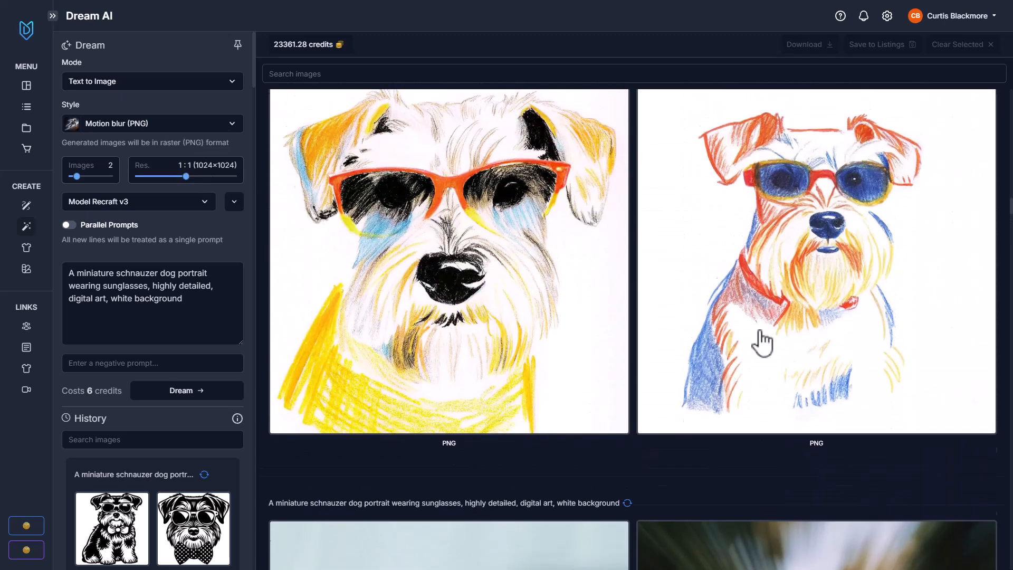
{"action": "left_click", "coordinate": [151, 123]}
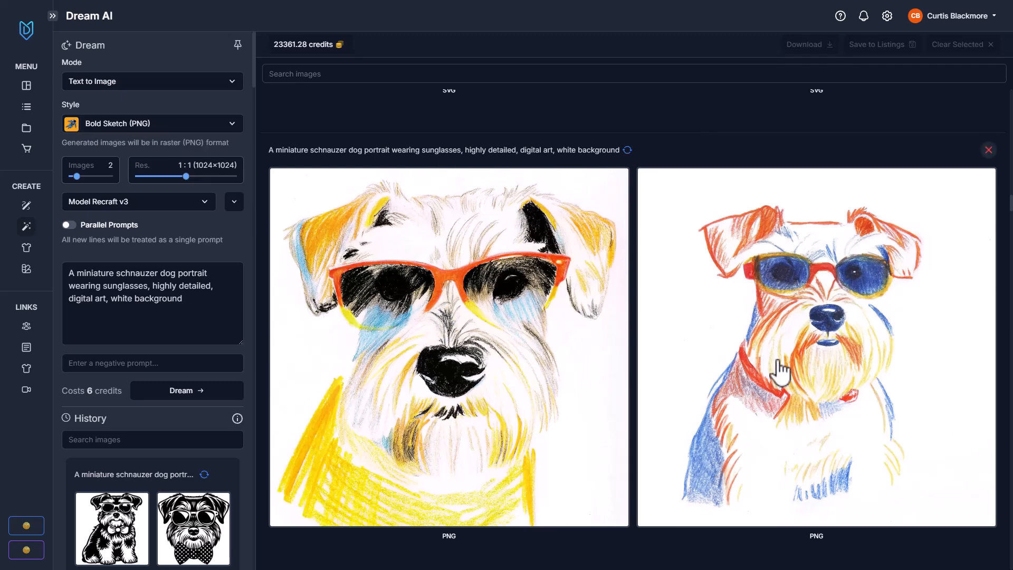
{"action": "scroll", "scroll_direction": "down", "scroll_amount": 3}
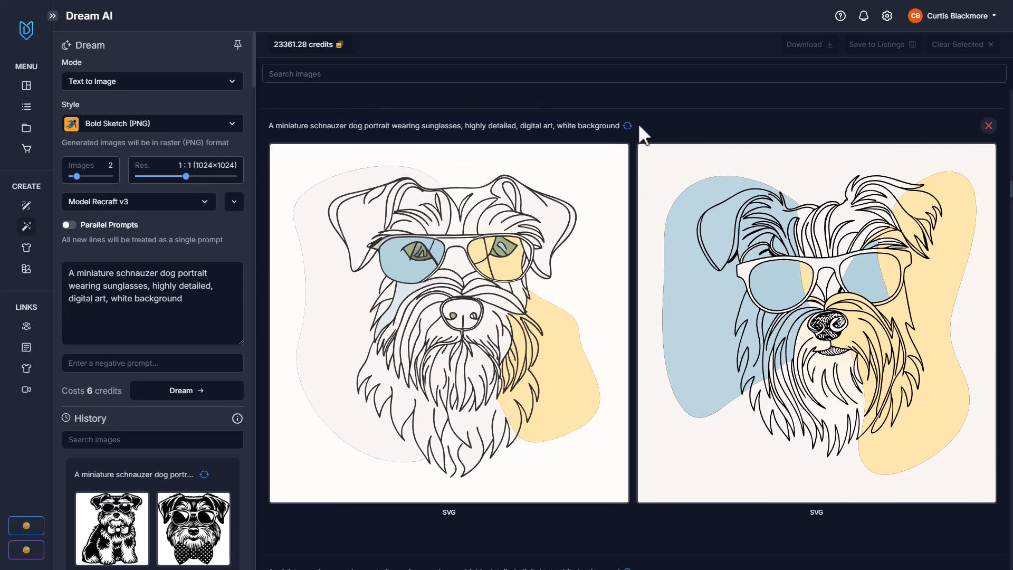
Reuse settings from past generations (Risograph, Engraving), ending on the Linocut SVG bowtie schnauzer config.
{"action": "left_click", "coordinate": [152, 124]}
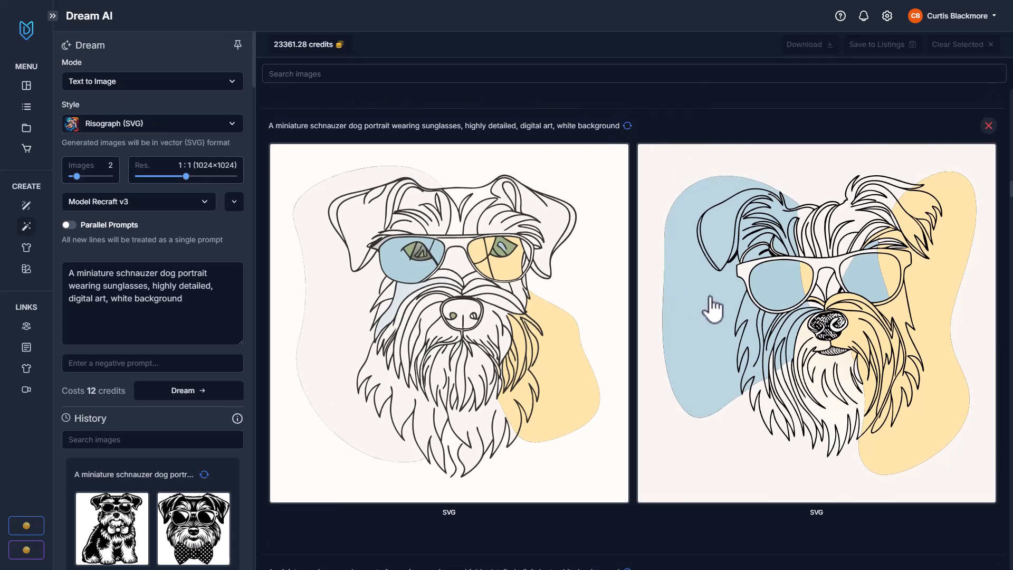
{"action": "mouse_move", "coordinate": [721, 349]}
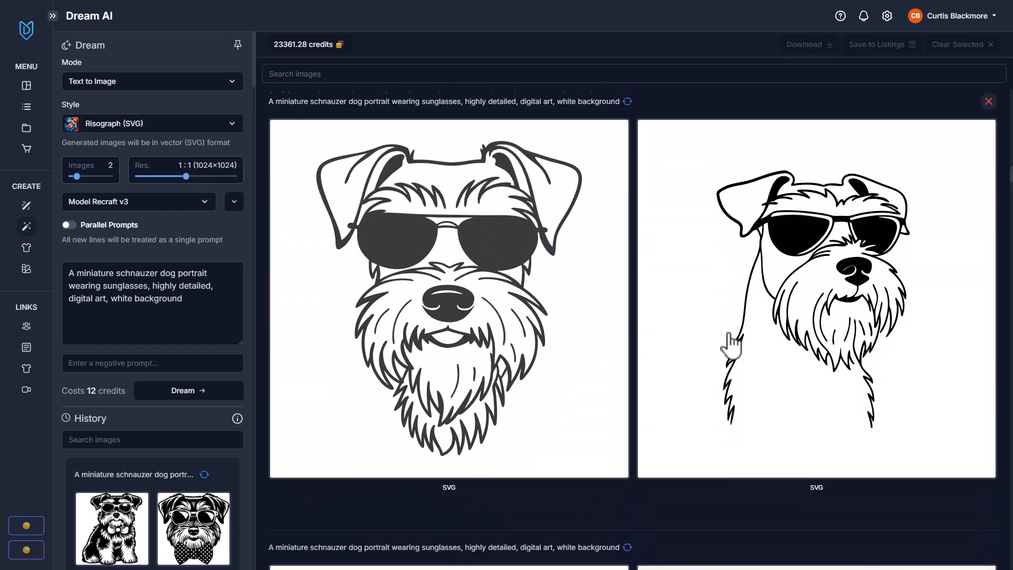
{"action": "left_click", "coordinate": [151, 123]}
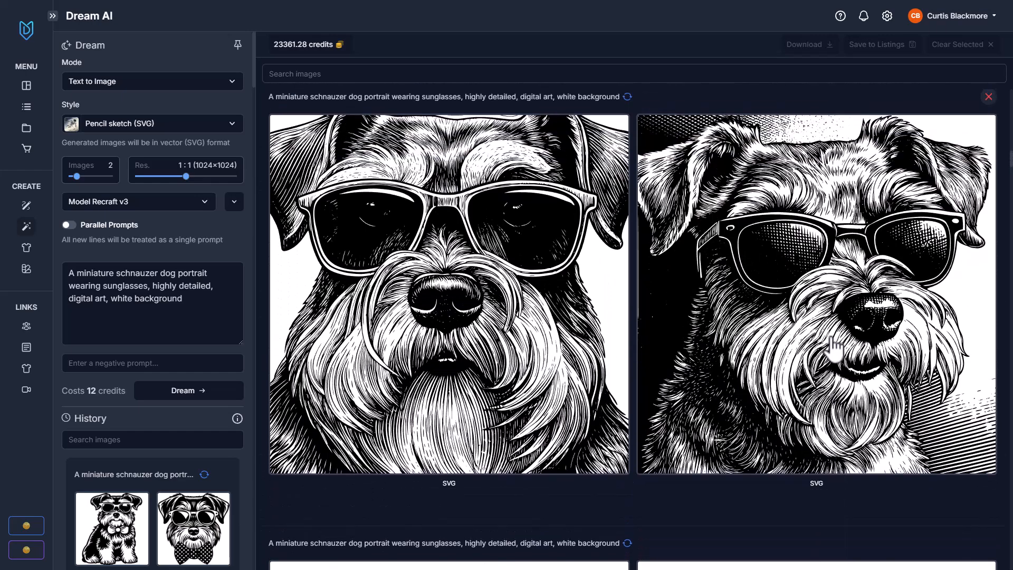
{"action": "scroll", "scroll_direction": "down", "scroll_amount": 3}
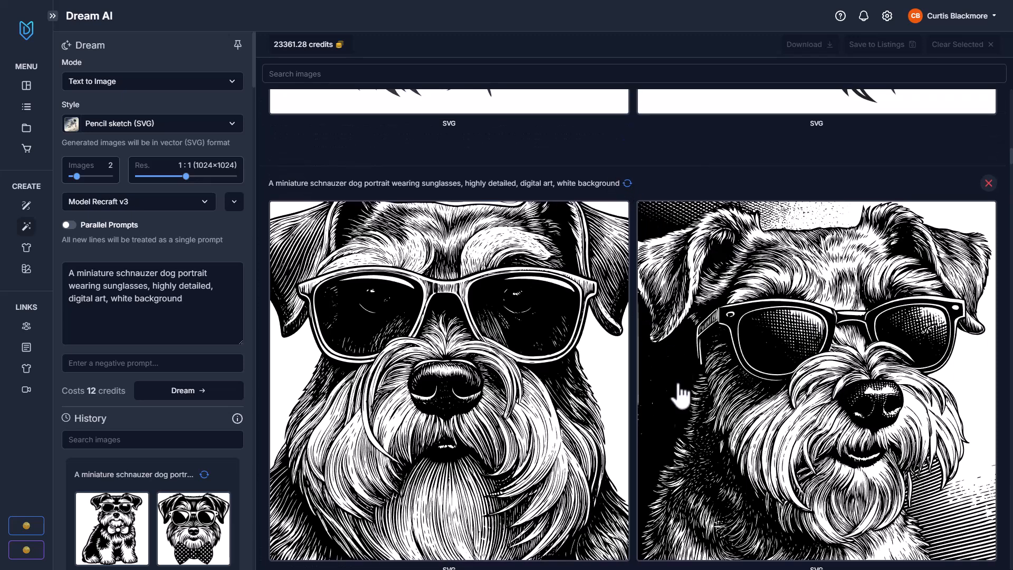
{"action": "mouse_move", "coordinate": [639, 197]}
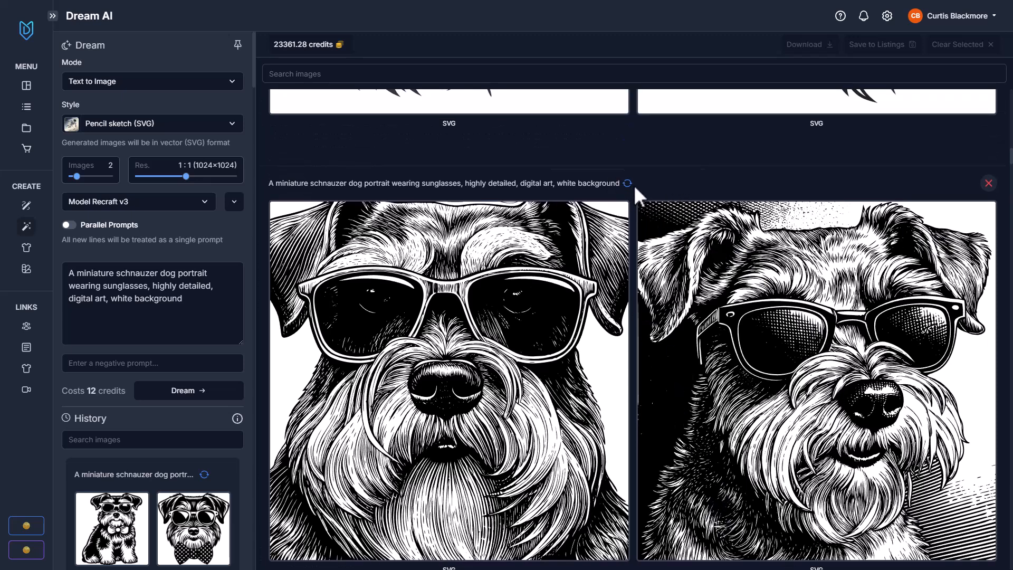
{"action": "left_click", "coordinate": [152, 123]}
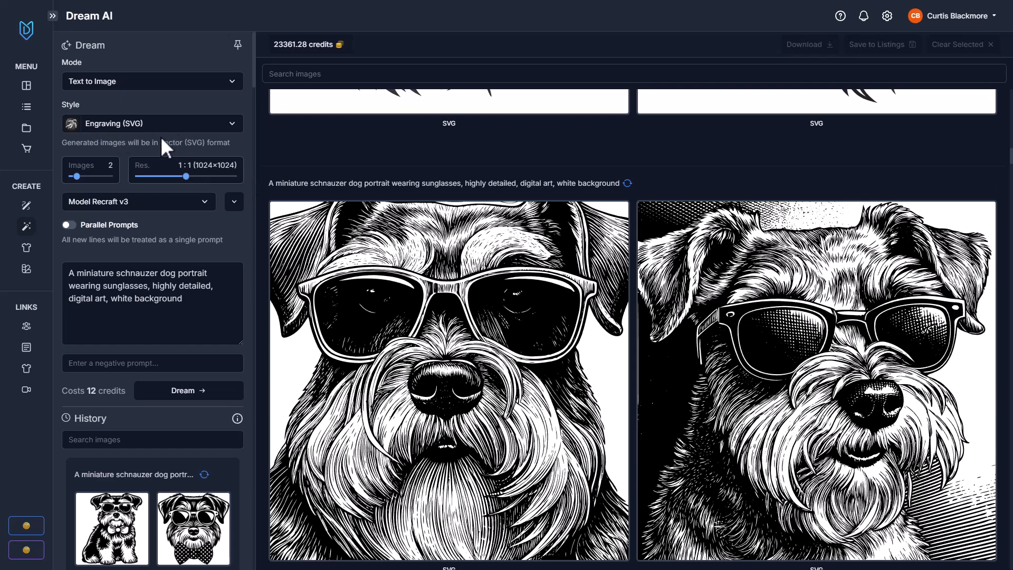
{"action": "scroll", "scroll_direction": "down", "scroll_amount": 3}
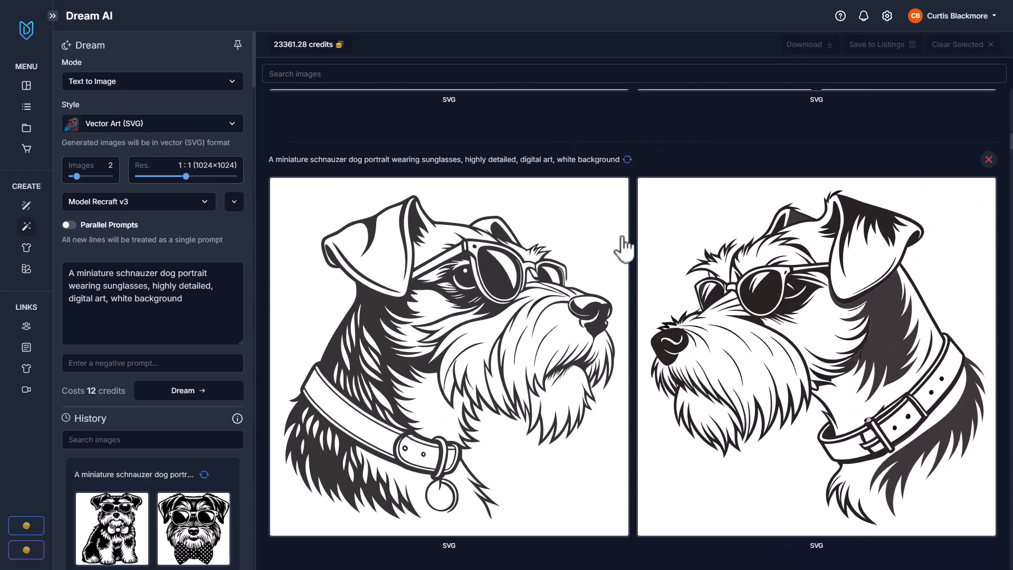
{"action": "mouse_move", "coordinate": [557, 307]}
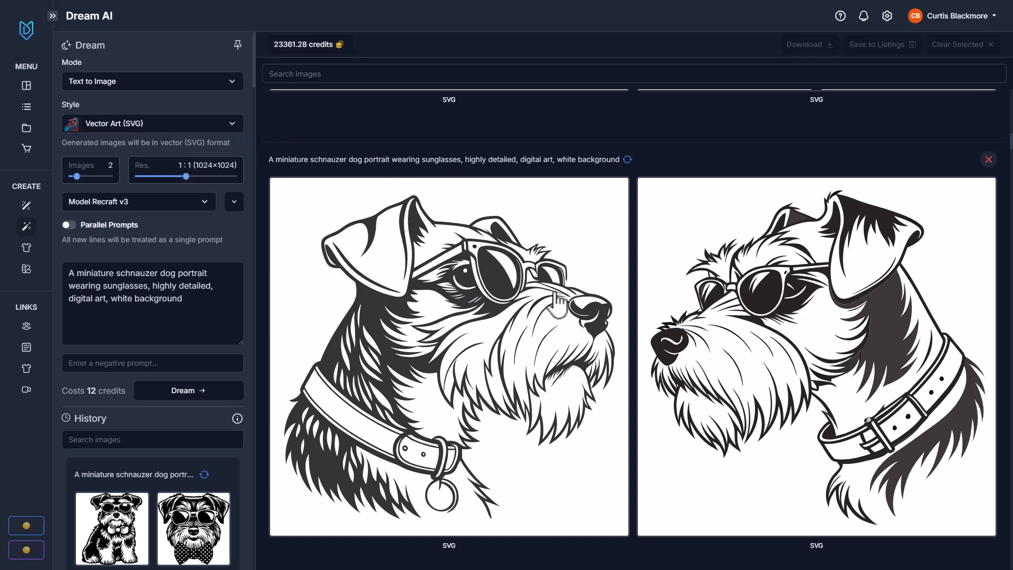
{"action": "left_click", "coordinate": [152, 303]}
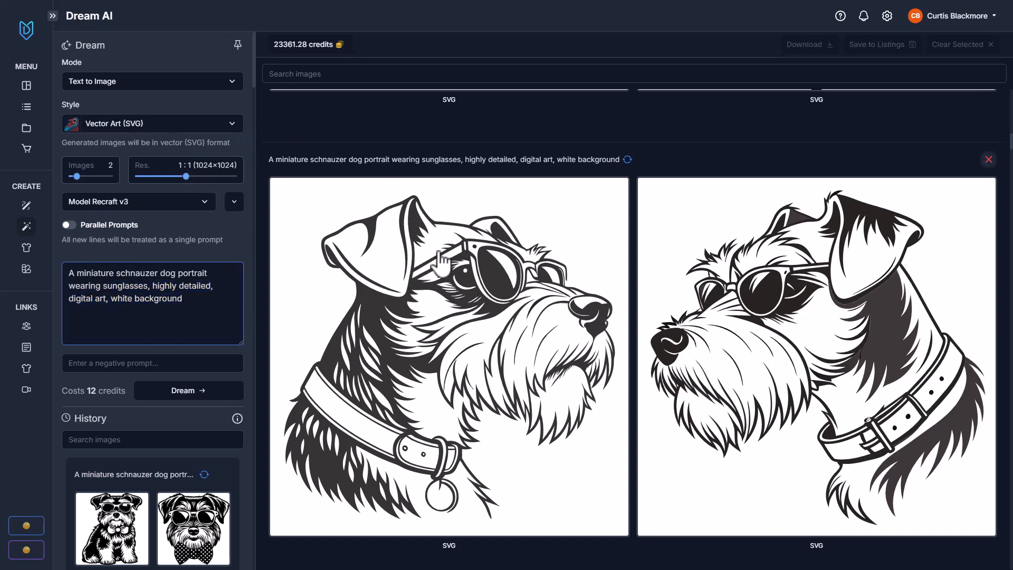
{"action": "mouse_move", "coordinate": [872, 416]}
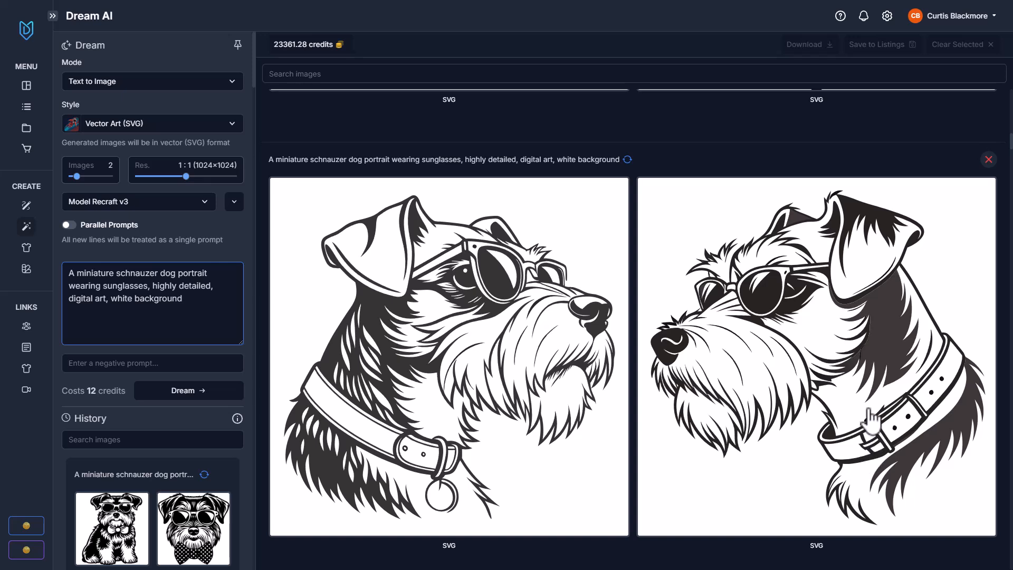
{"action": "mouse_move", "coordinate": [873, 410]}
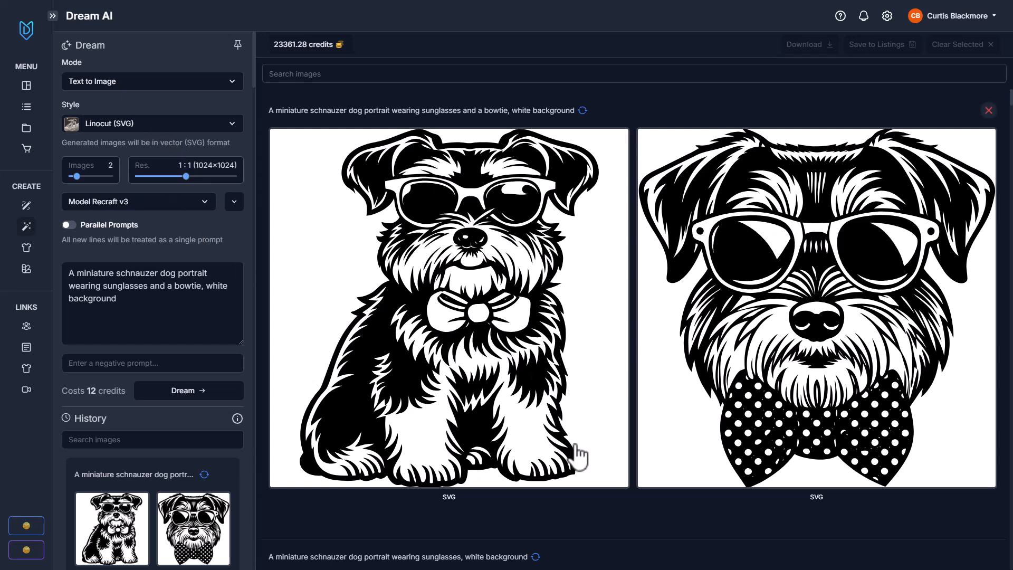
Select then deselect the bowtie schnauzer portrait before heading to Canvas.
{"action": "left_click", "coordinate": [815, 308]}
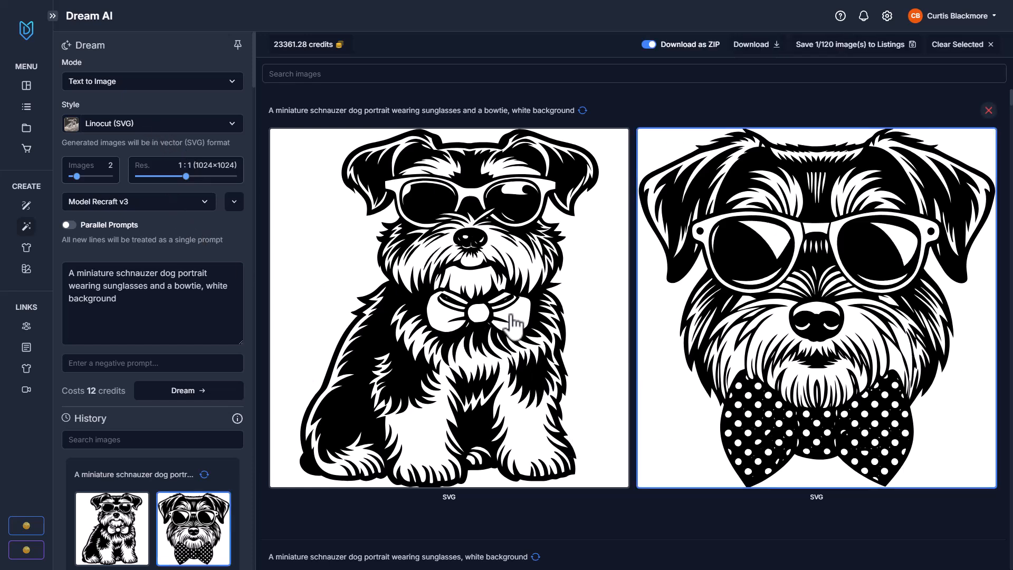
{"action": "left_click", "coordinate": [449, 309]}
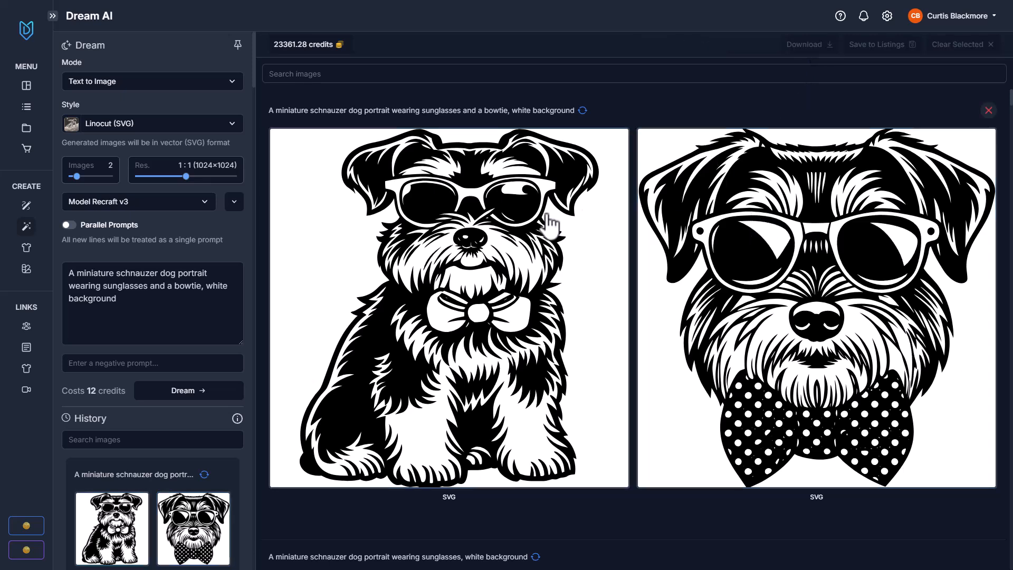
{"action": "mouse_move", "coordinate": [126, 305]}
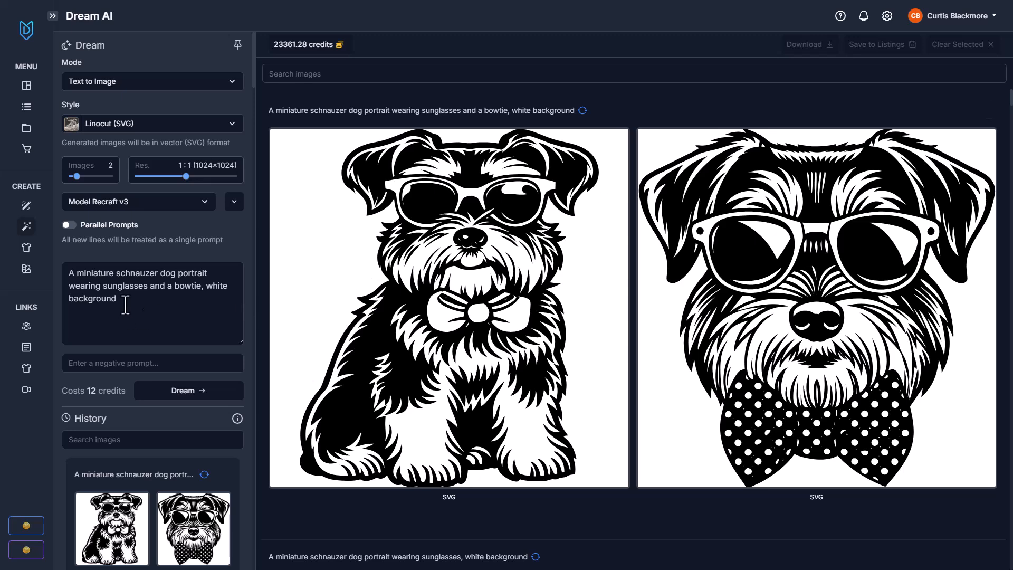
{"action": "mouse_move", "coordinate": [26, 326]}
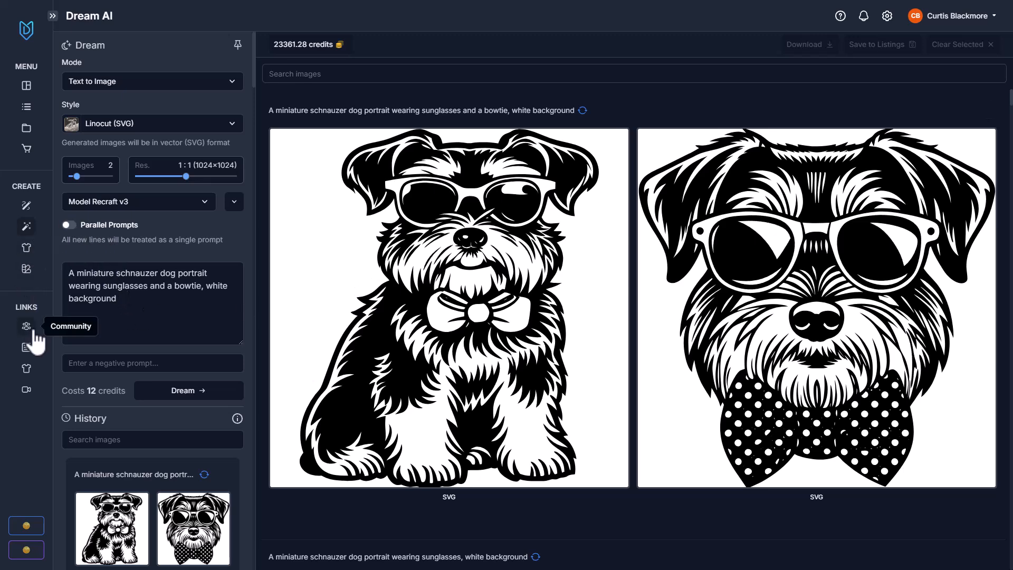
{"action": "mouse_move", "coordinate": [27, 248]}
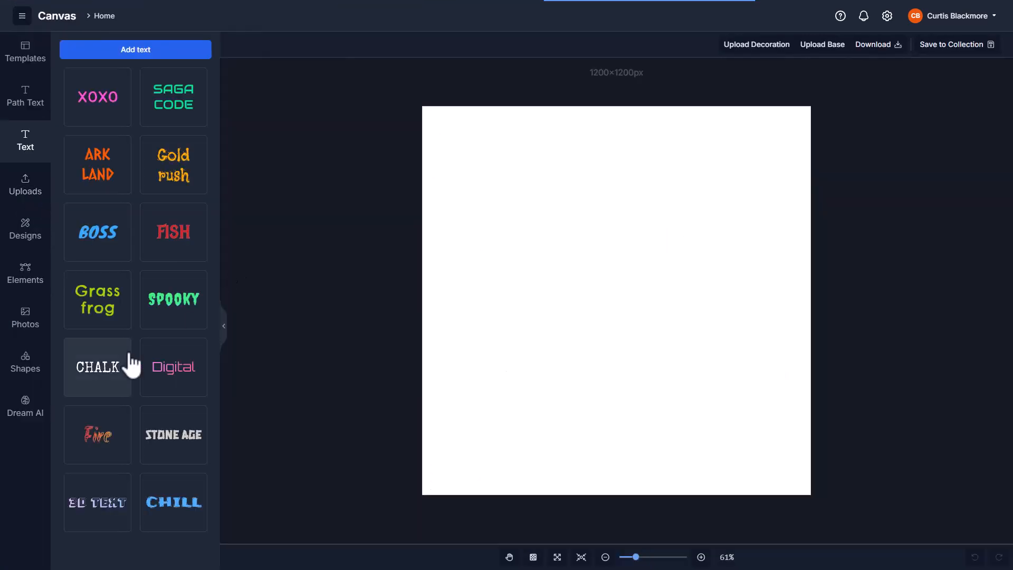
Hide the canvas's white background and place the bowtie schnauzer linocut from History.
{"action": "left_click", "coordinate": [24, 405]}
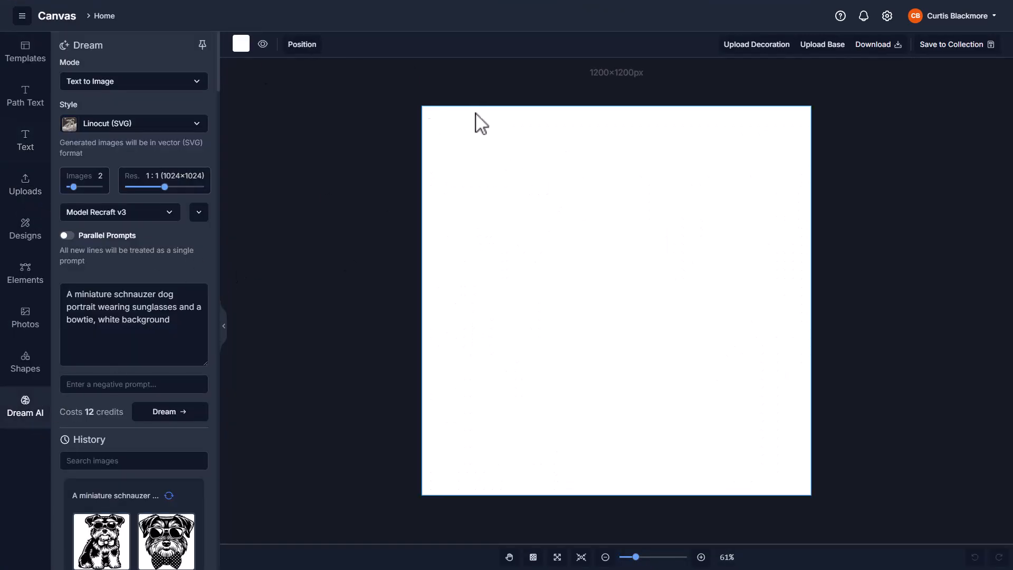
{"action": "left_click", "coordinate": [261, 44]}
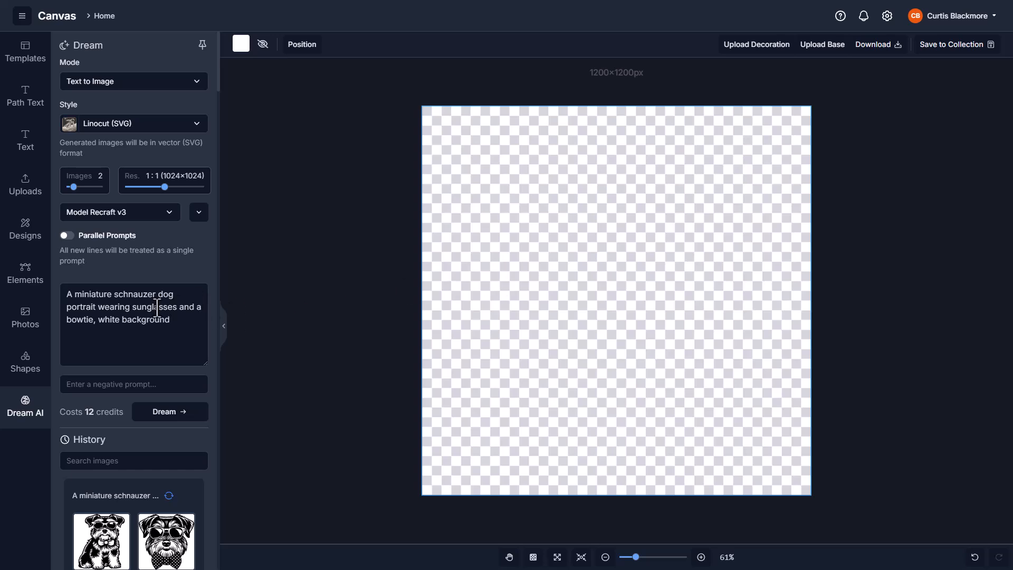
{"action": "scroll", "scroll_direction": "down", "scroll_amount": 3}
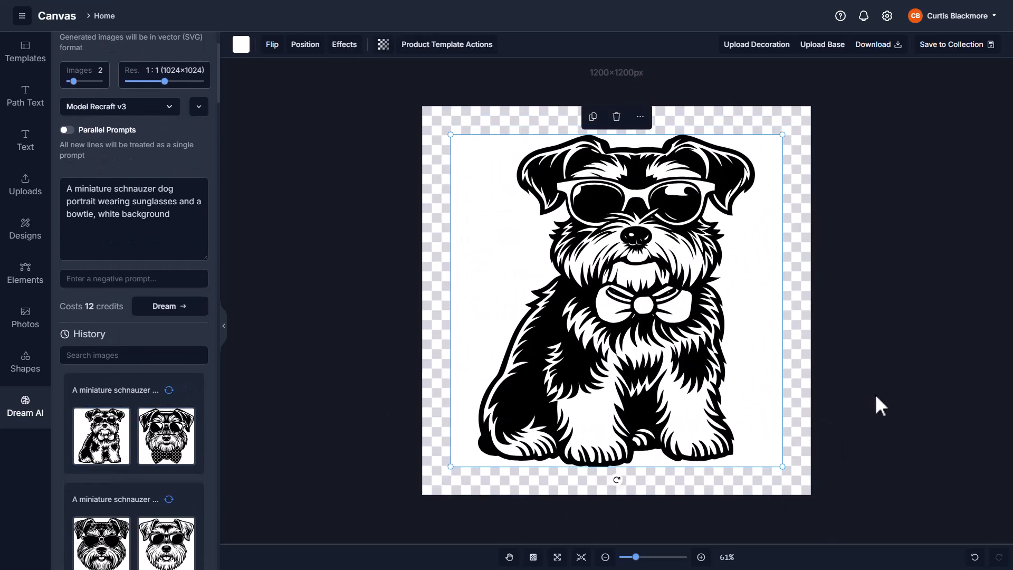
{"action": "left_click", "coordinate": [920, 361]}
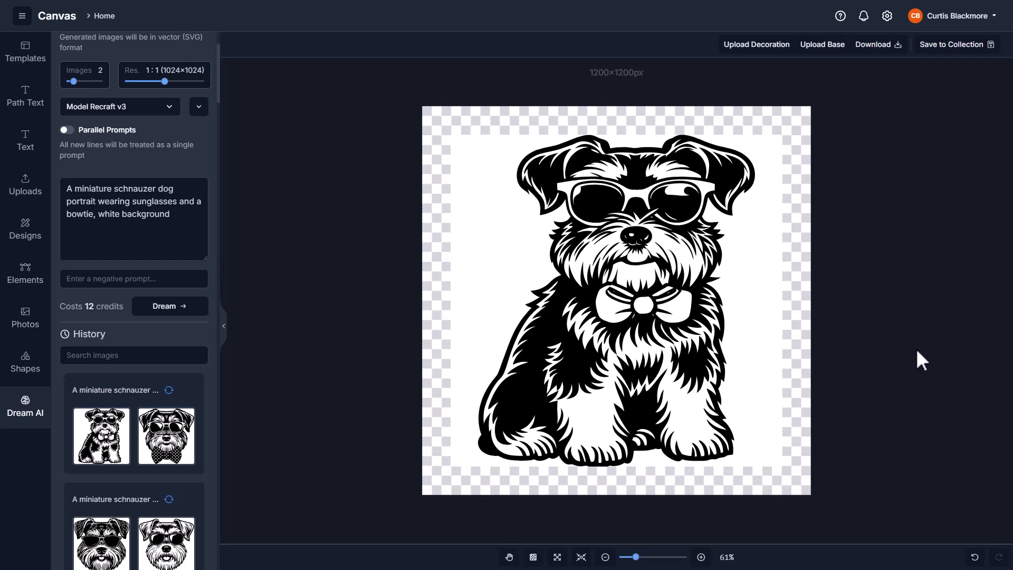
{"action": "mouse_move", "coordinate": [925, 344]}
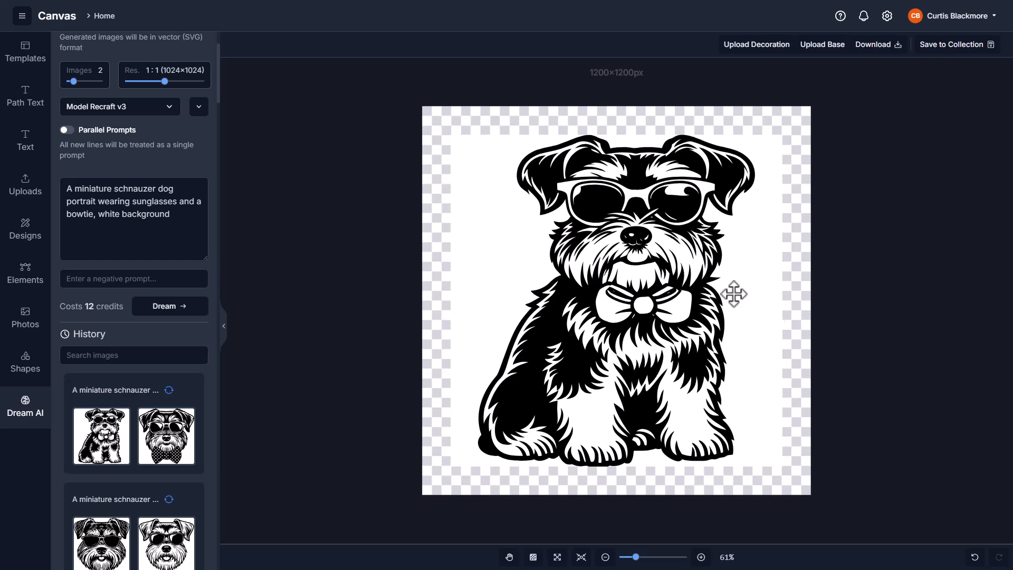
{"action": "mouse_move", "coordinate": [693, 275]}
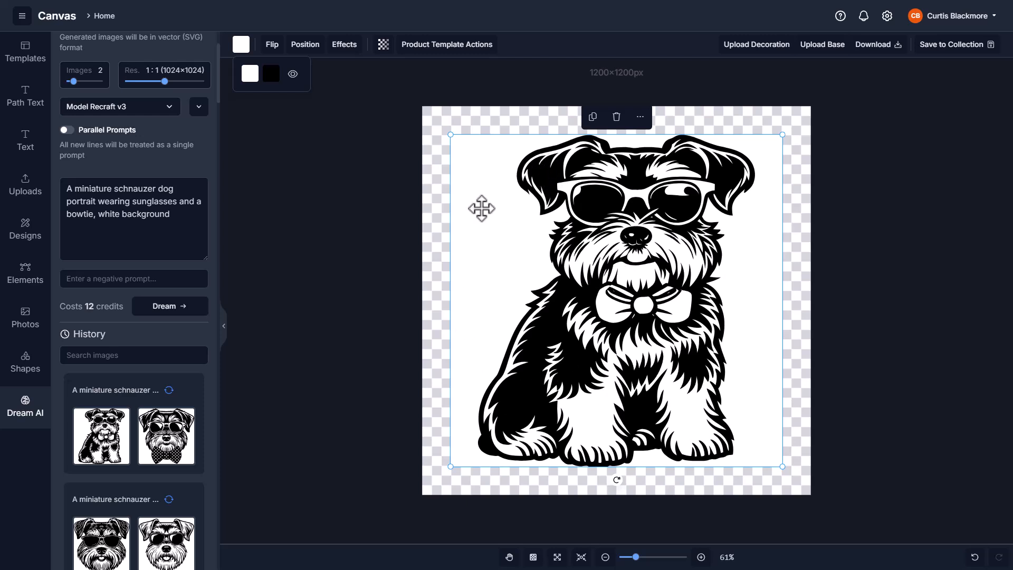
Set the schnauzer's white fill Alpha to 0 so only the black linework remains.
{"action": "left_click", "coordinate": [249, 73]}
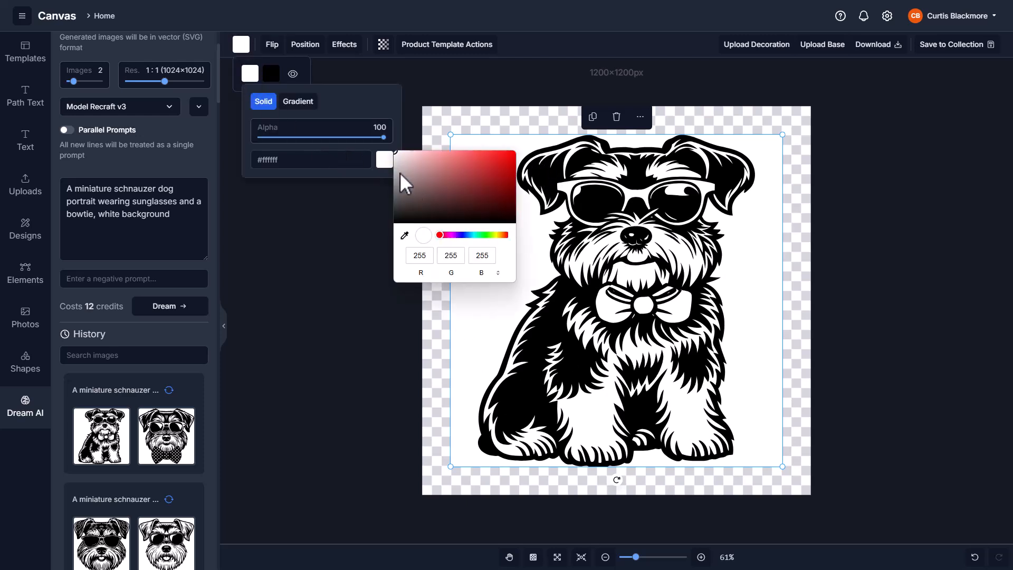
{"action": "left_click", "coordinate": [402, 162]}
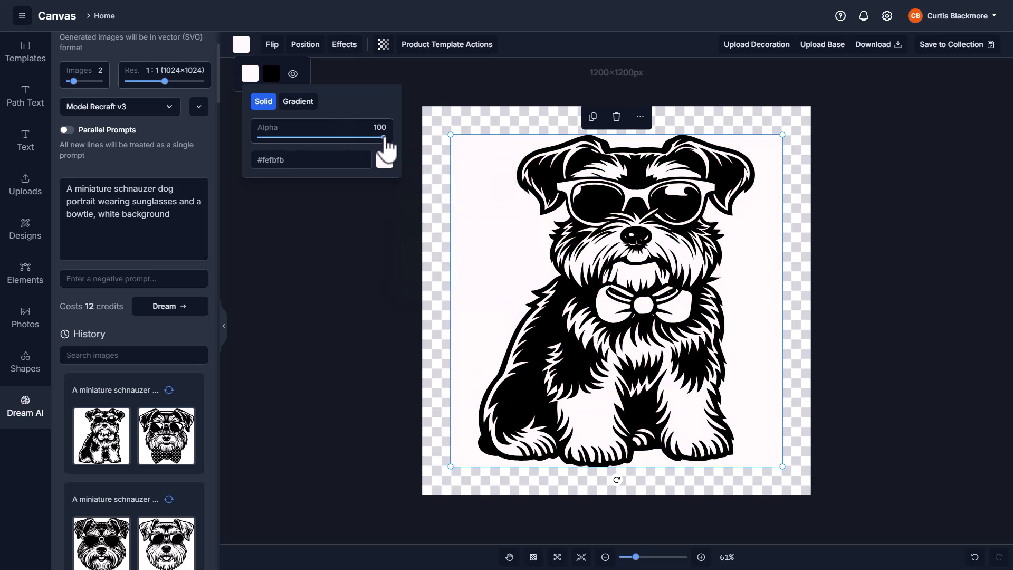
{"action": "left_click_drag", "start_coordinate": [384, 136], "coordinate": [258, 136]}
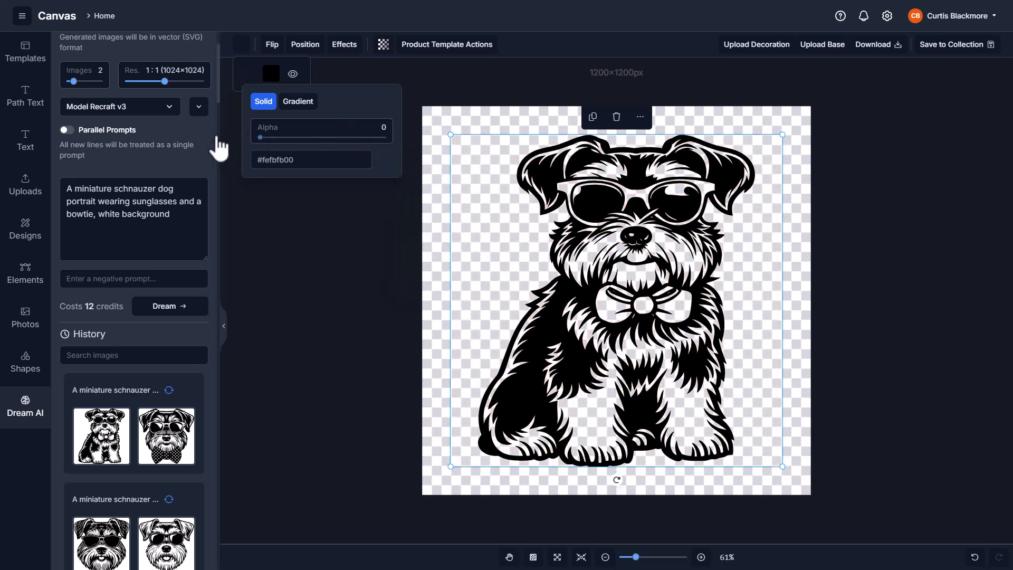
{"action": "left_click_drag", "start_coordinate": [615, 297], "coordinate": [587, 304]}
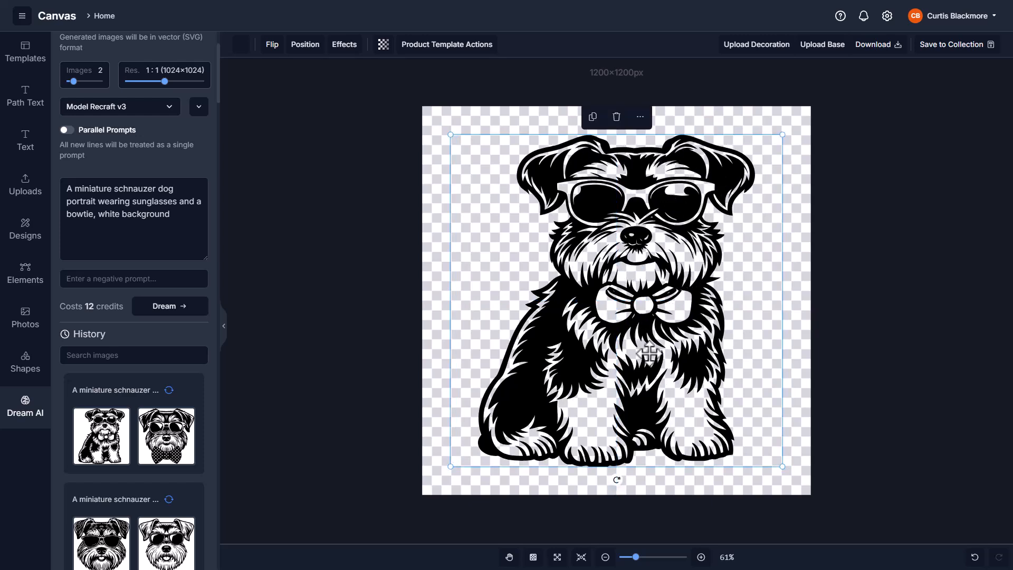
{"action": "mouse_move", "coordinate": [744, 270]}
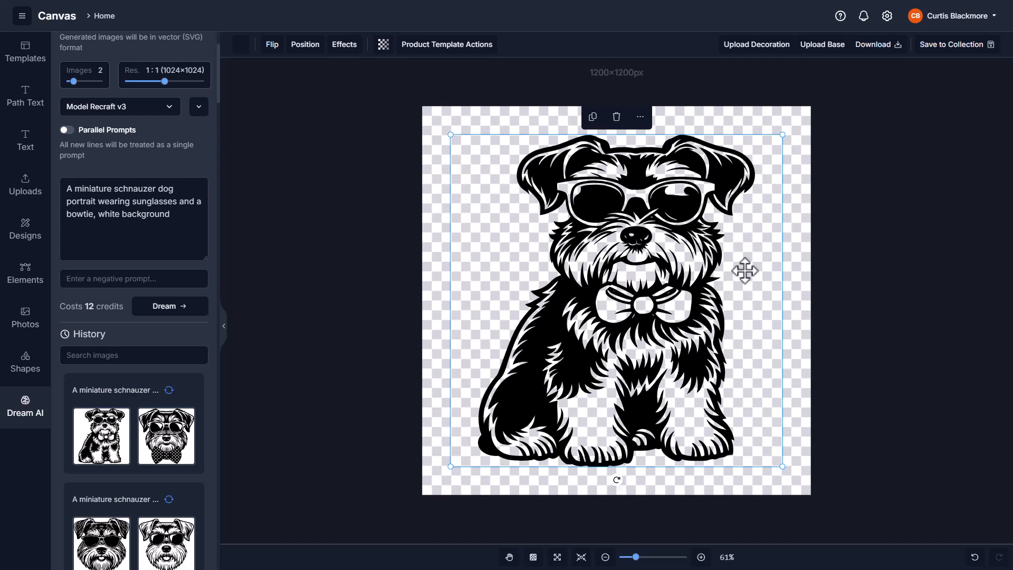
{"action": "mouse_move", "coordinate": [753, 291]}
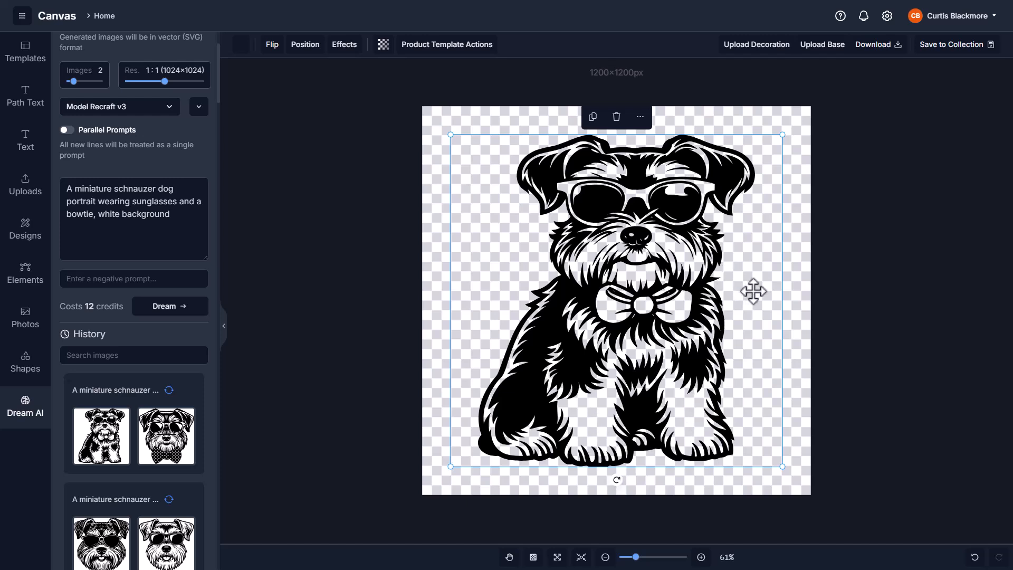
{"action": "mouse_move", "coordinate": [529, 190]}
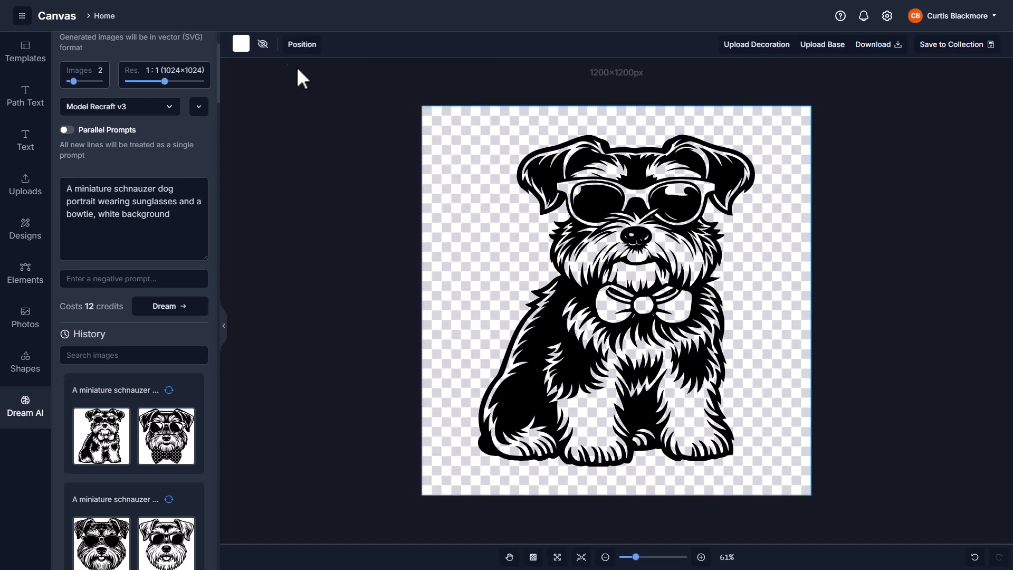
{"action": "left_click", "coordinate": [240, 44]}
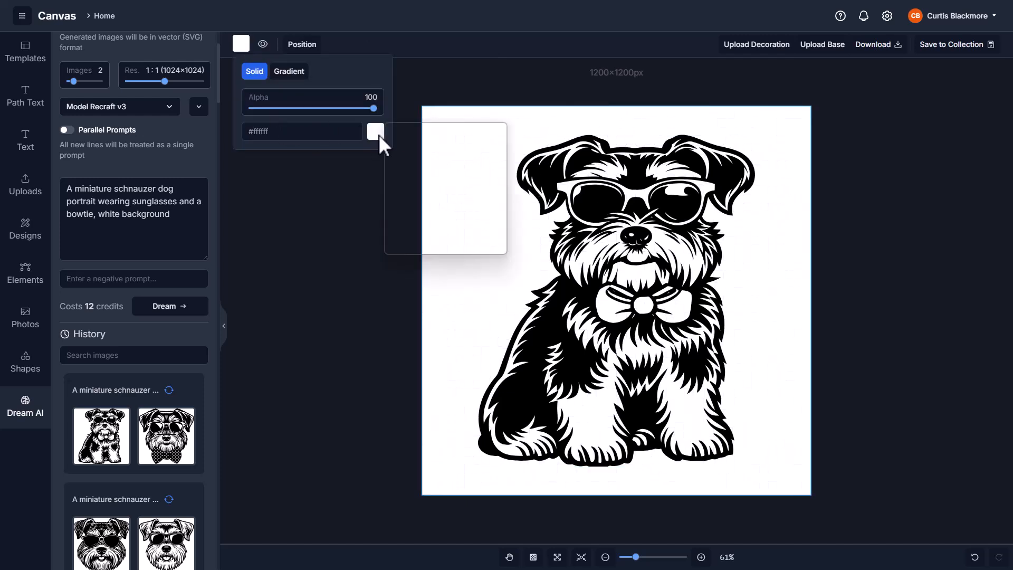
{"action": "left_click", "coordinate": [481, 165]}
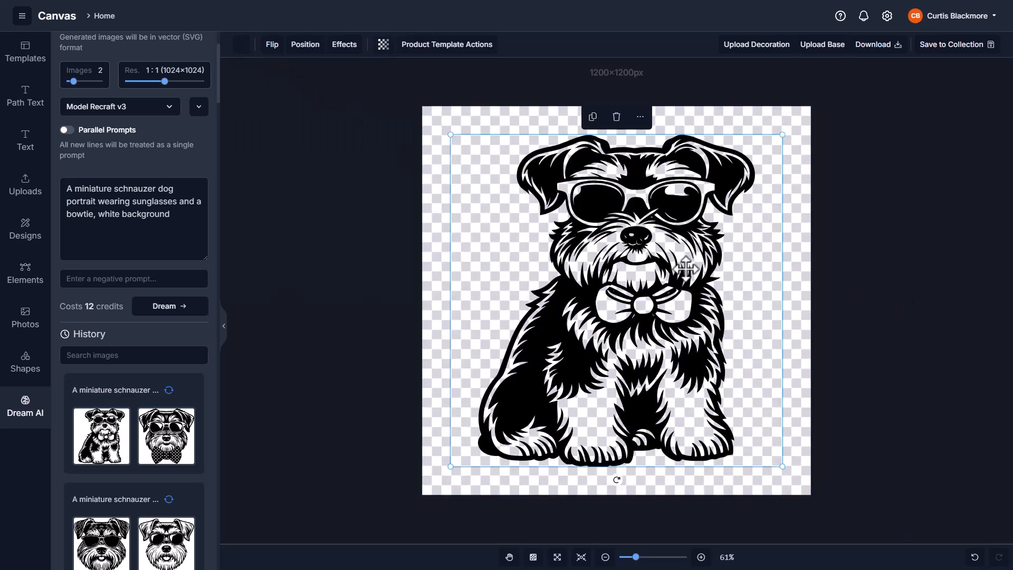
{"action": "left_click", "coordinate": [271, 73]}
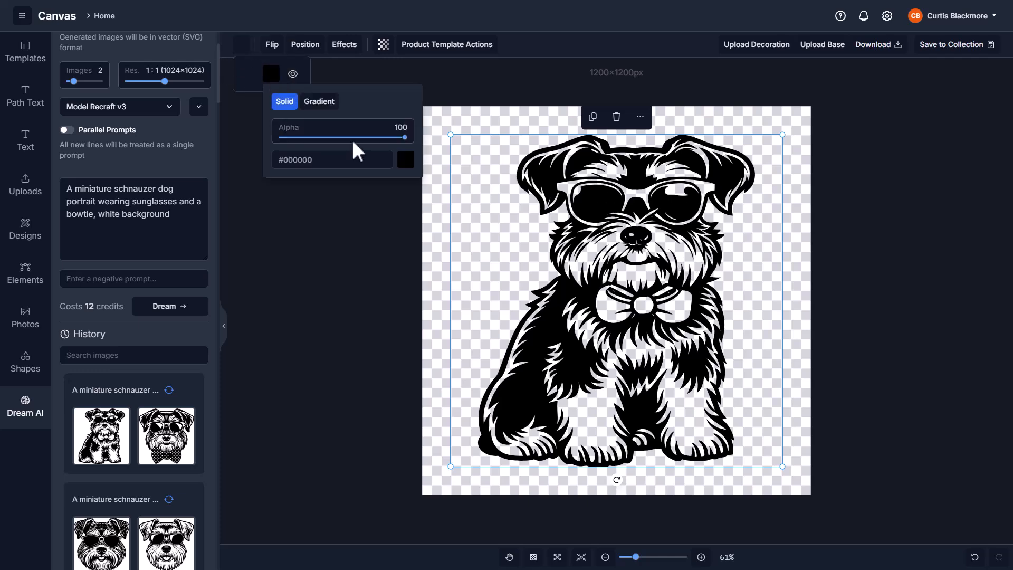
{"action": "left_click", "coordinate": [500, 189]}
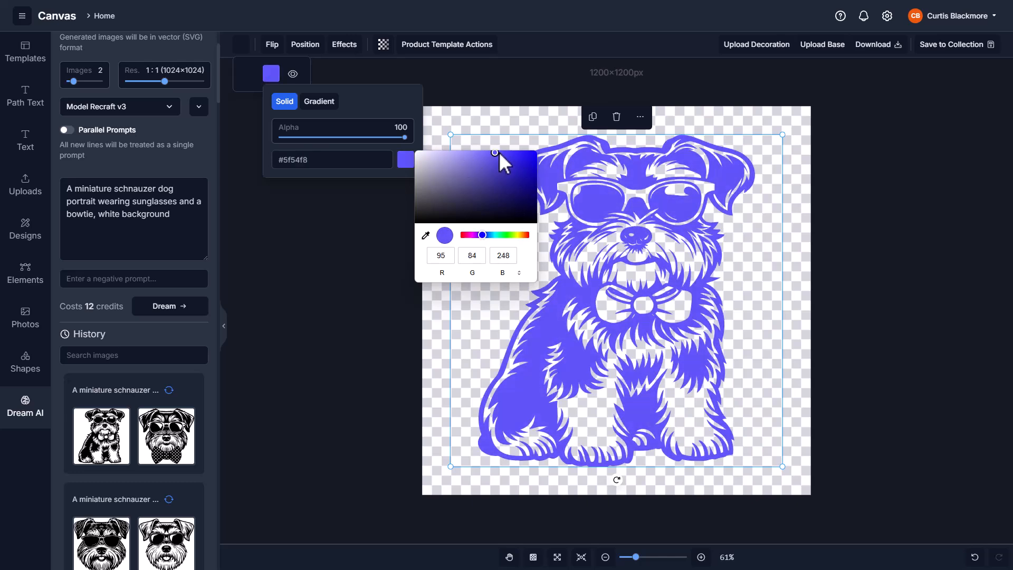
{"action": "left_click_drag", "start_coordinate": [495, 154], "coordinate": [524, 206]}
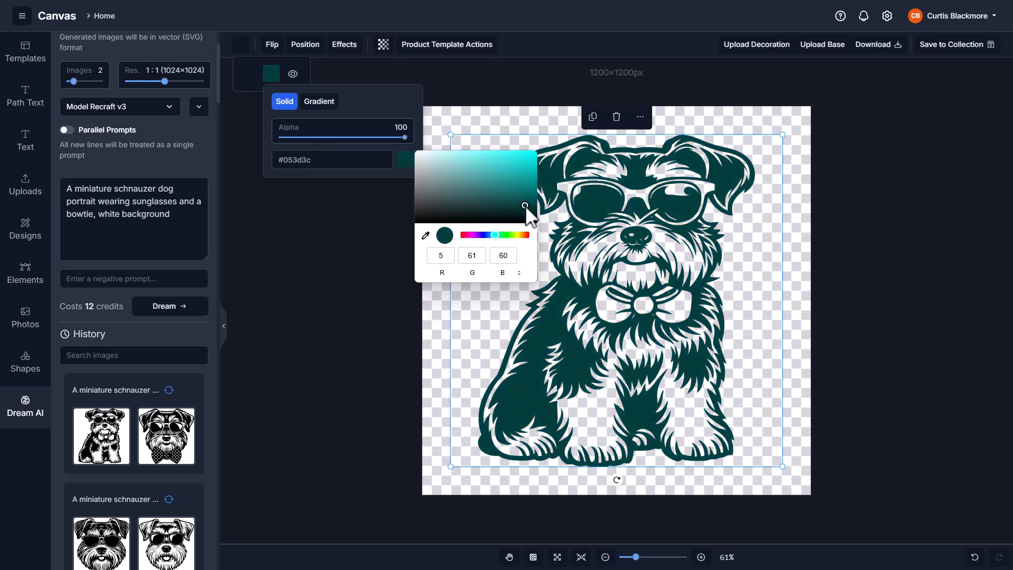
{"action": "left_click_drag", "start_coordinate": [524, 206], "coordinate": [496, 165]}
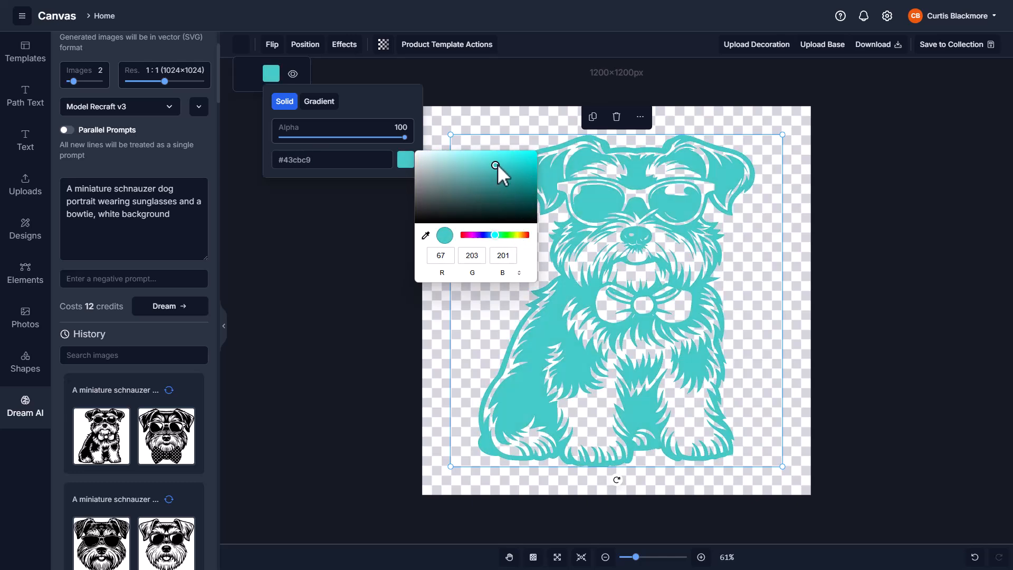
{"action": "left_click", "coordinate": [523, 165]}
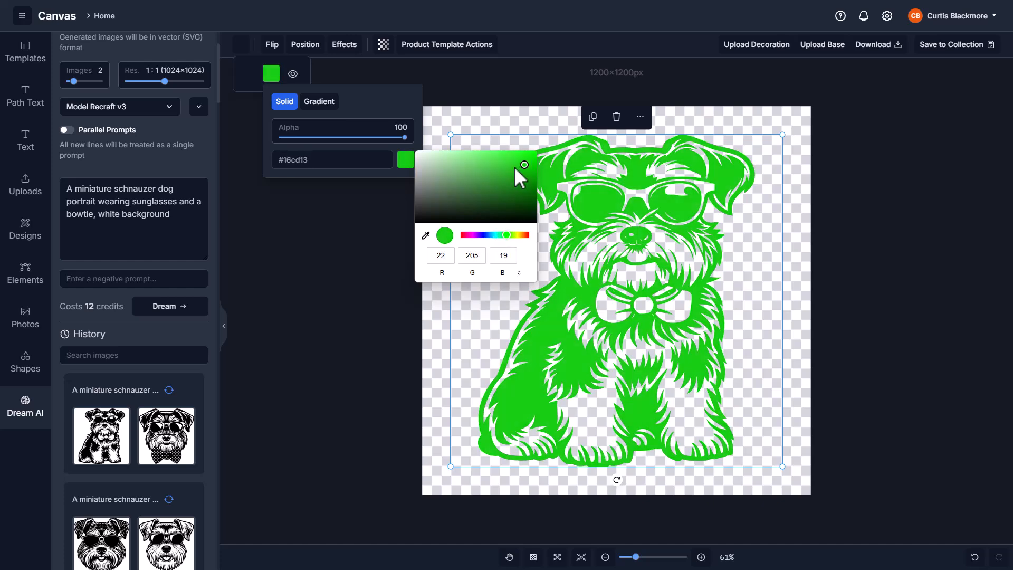
{"action": "left_click_drag", "start_coordinate": [524, 166], "coordinate": [490, 192]}
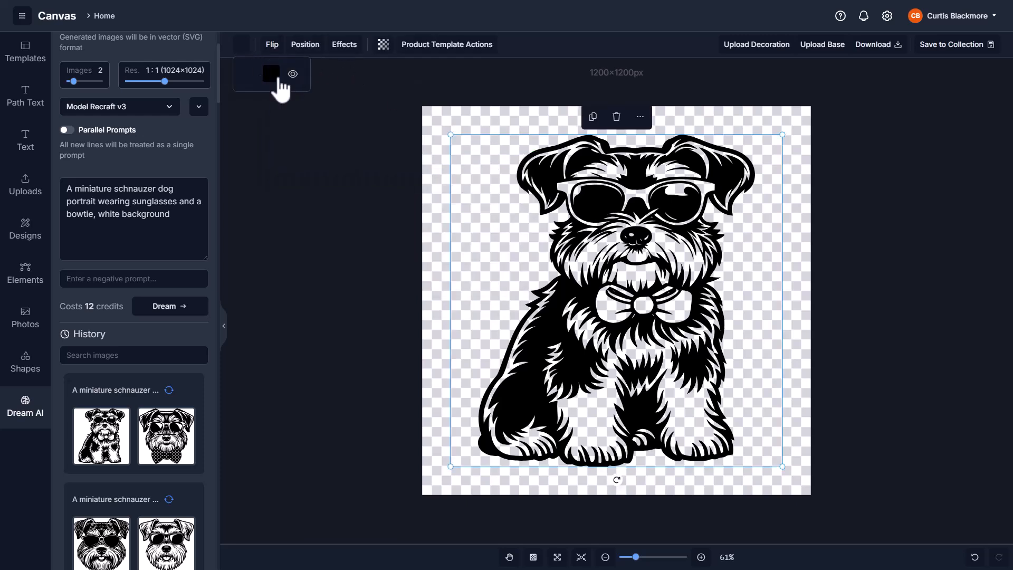
Switch the linework fill to a gradient with a light-blue stop and a #61038c purple stop.
{"action": "left_click", "coordinate": [271, 73]}
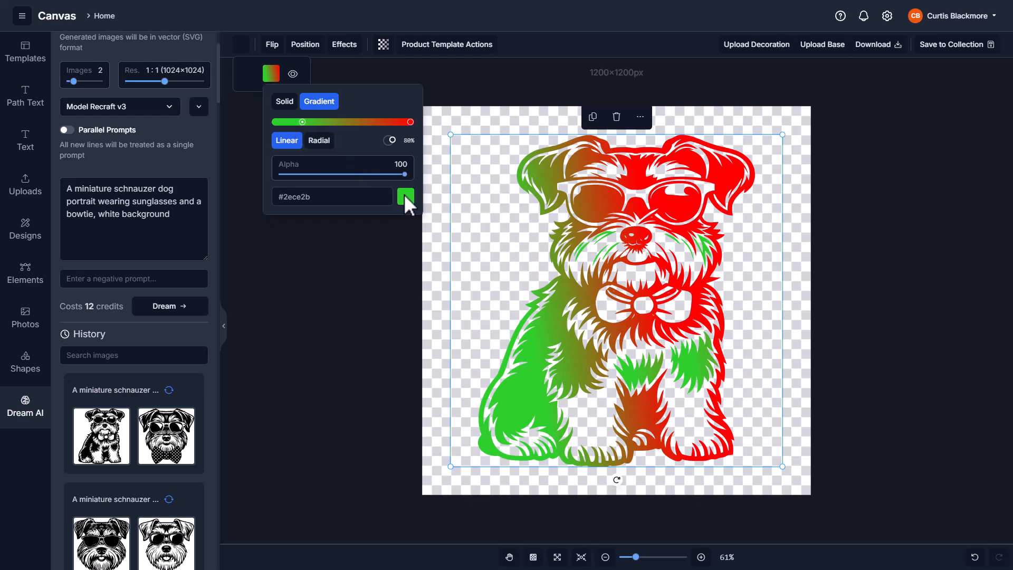
{"action": "left_click", "coordinate": [405, 197]}
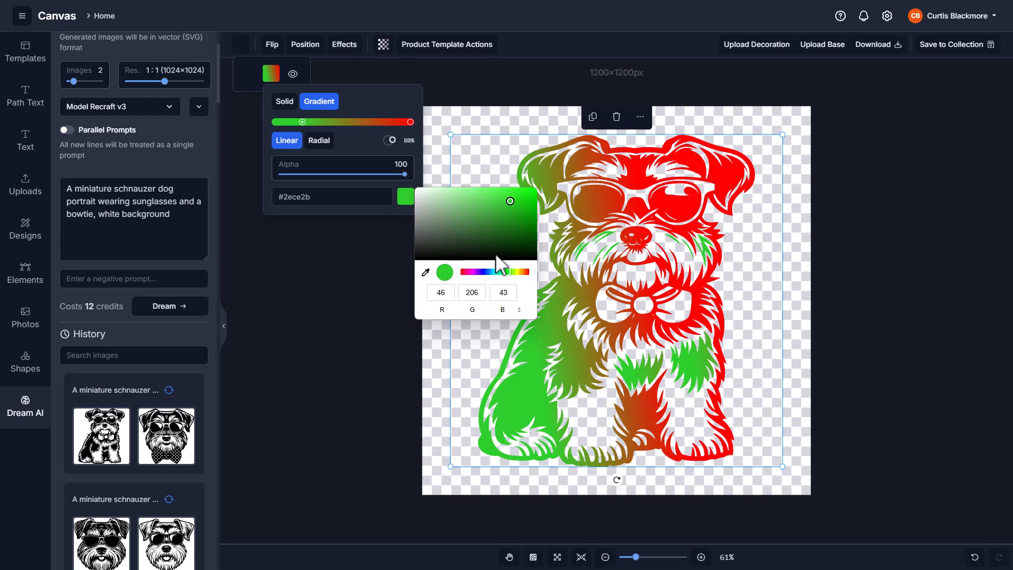
{"action": "left_click", "coordinate": [494, 191]}
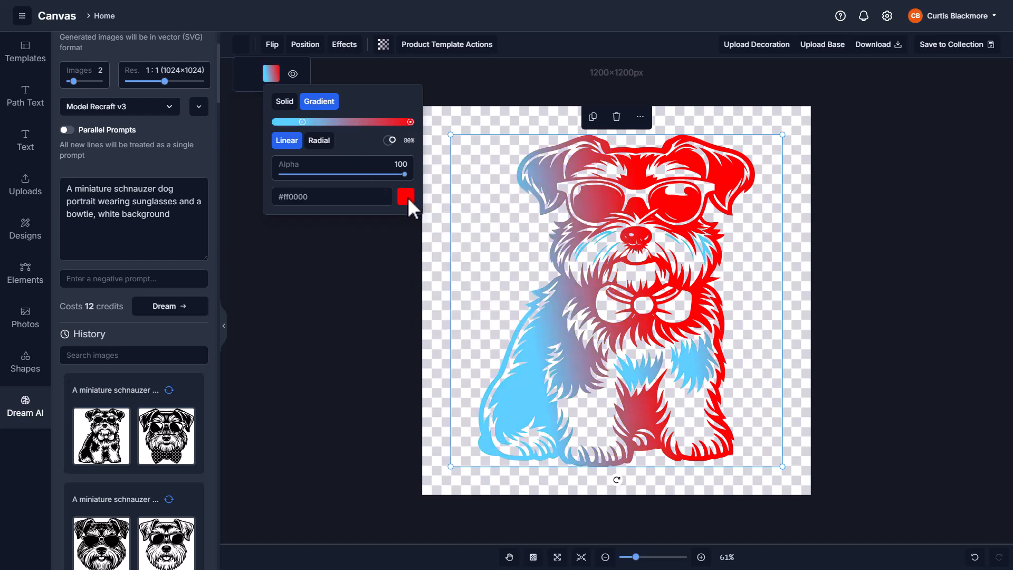
{"action": "left_click", "coordinate": [405, 196]}
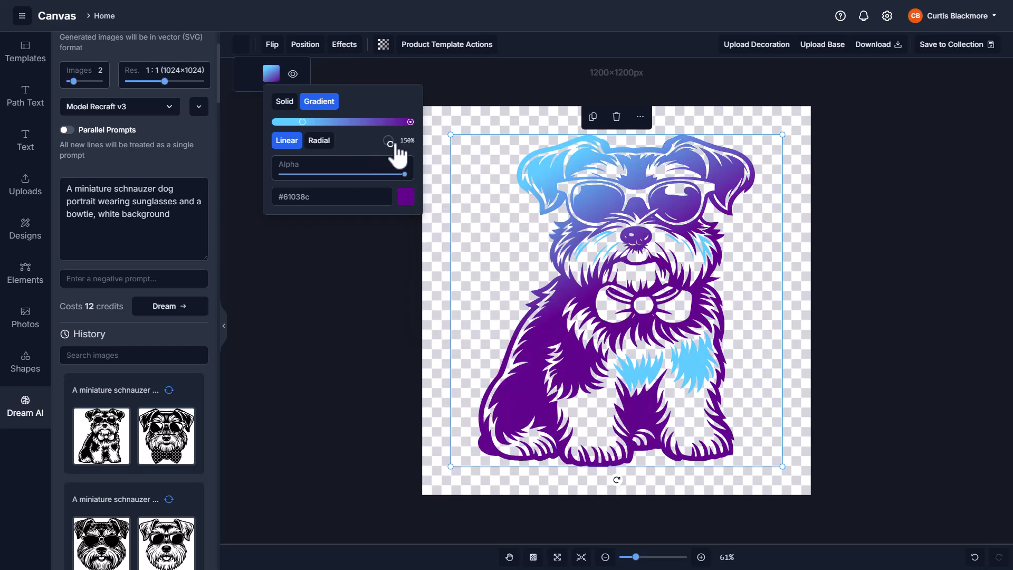
Adjust the gradient angle and stop position so it runs light blue left to purple right, keeping Linear.
{"action": "left_click_drag", "start_coordinate": [409, 140], "coordinate": [384, 140]}
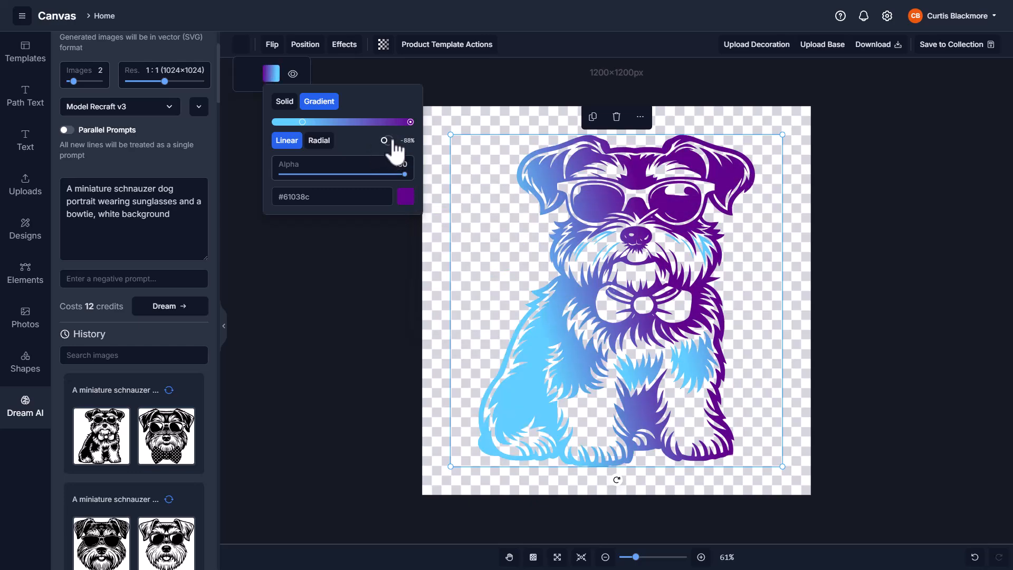
{"action": "left_click_drag", "start_coordinate": [384, 141], "coordinate": [390, 141]}
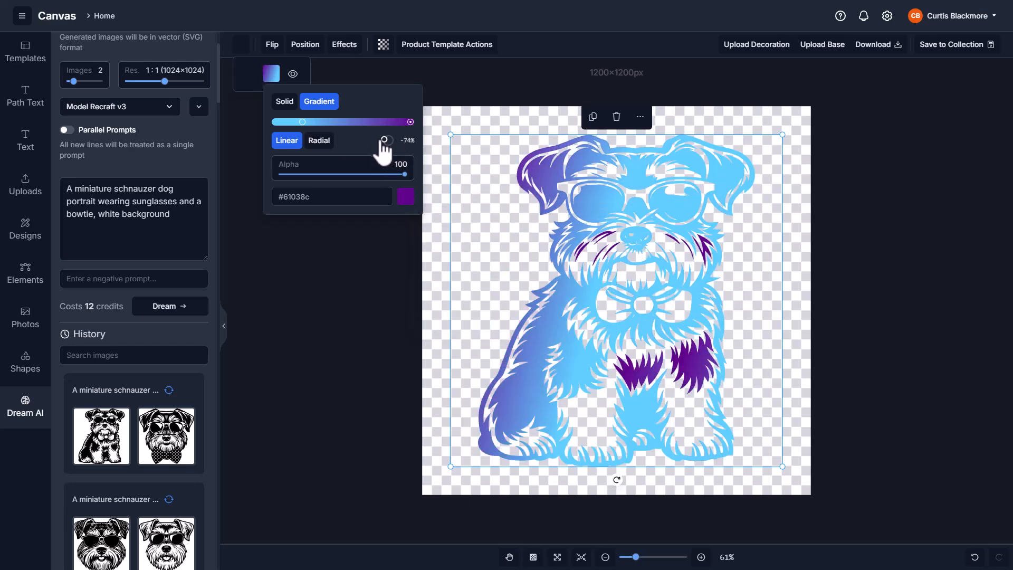
{"action": "left_click_drag", "start_coordinate": [384, 140], "coordinate": [389, 141]}
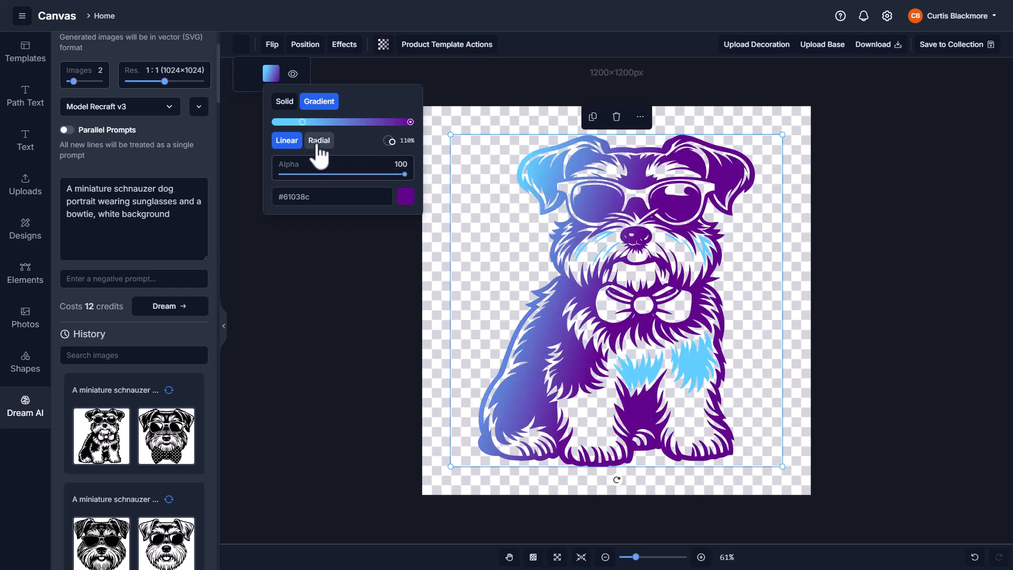
{"action": "left_click", "coordinate": [319, 141]}
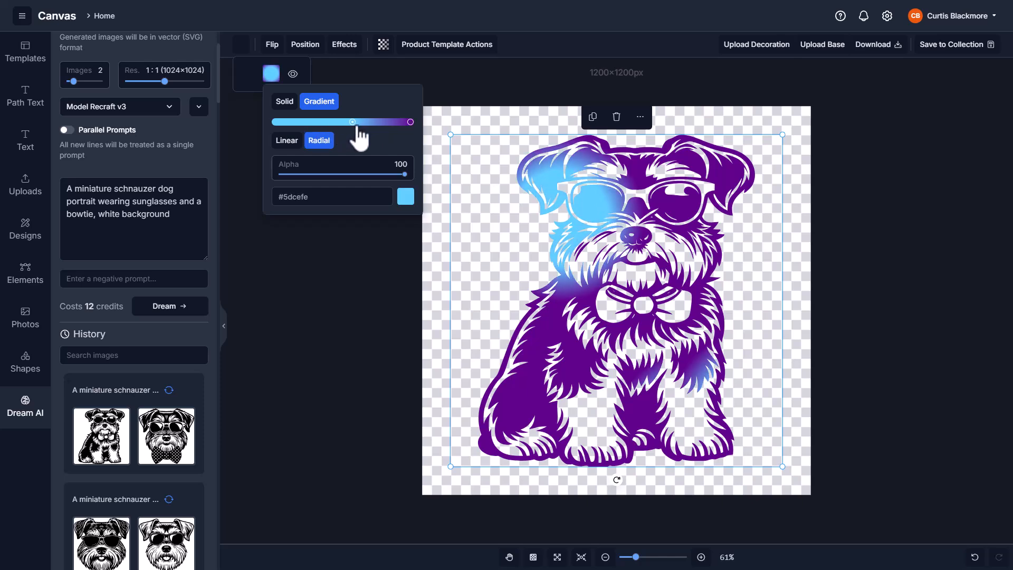
{"action": "left_click_drag", "start_coordinate": [352, 122], "coordinate": [295, 122]}
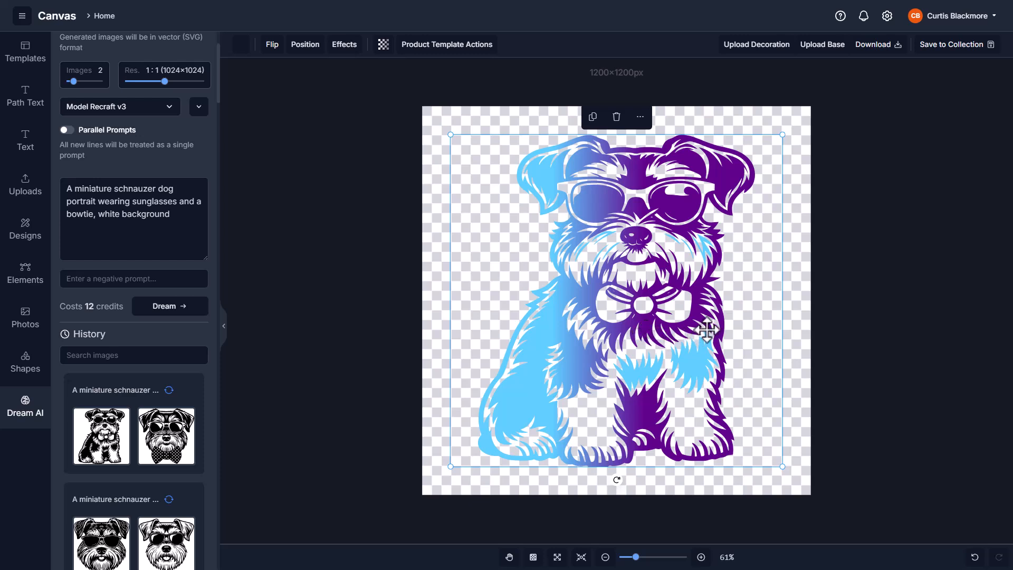
{"action": "mouse_move", "coordinate": [818, 366]}
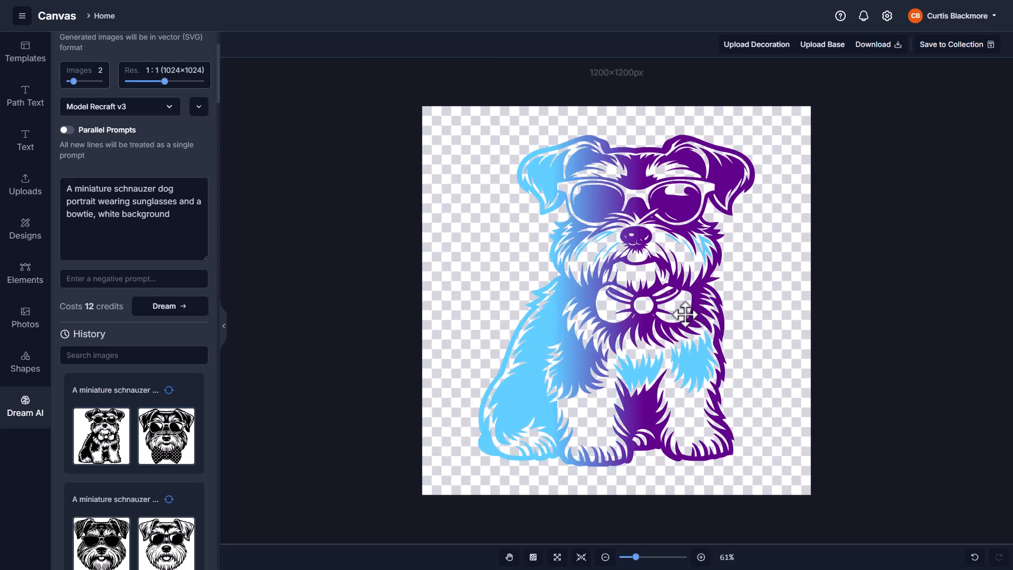
{"action": "mouse_move", "coordinate": [389, 356]}
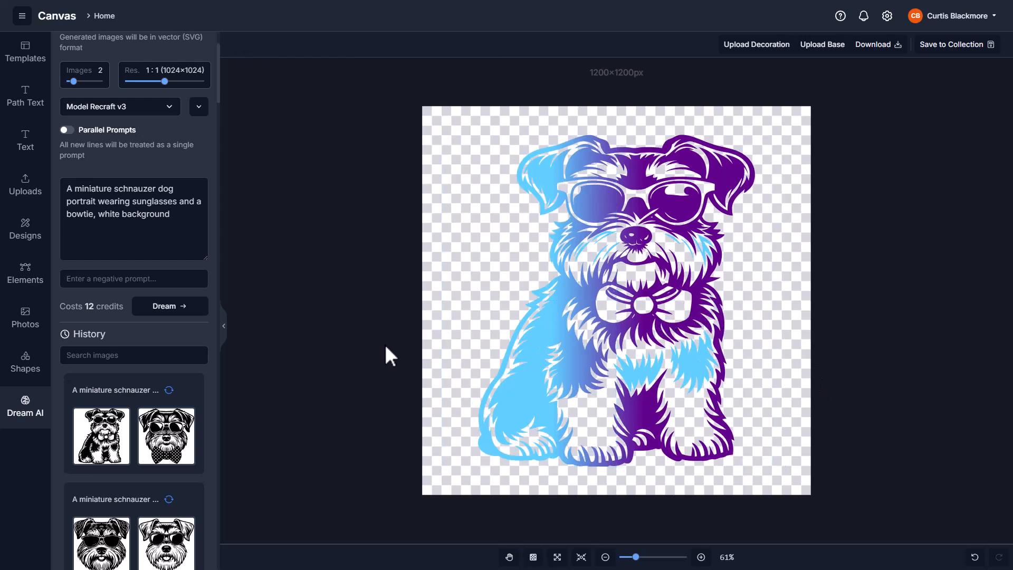
{"action": "left_click", "coordinate": [614, 298]}
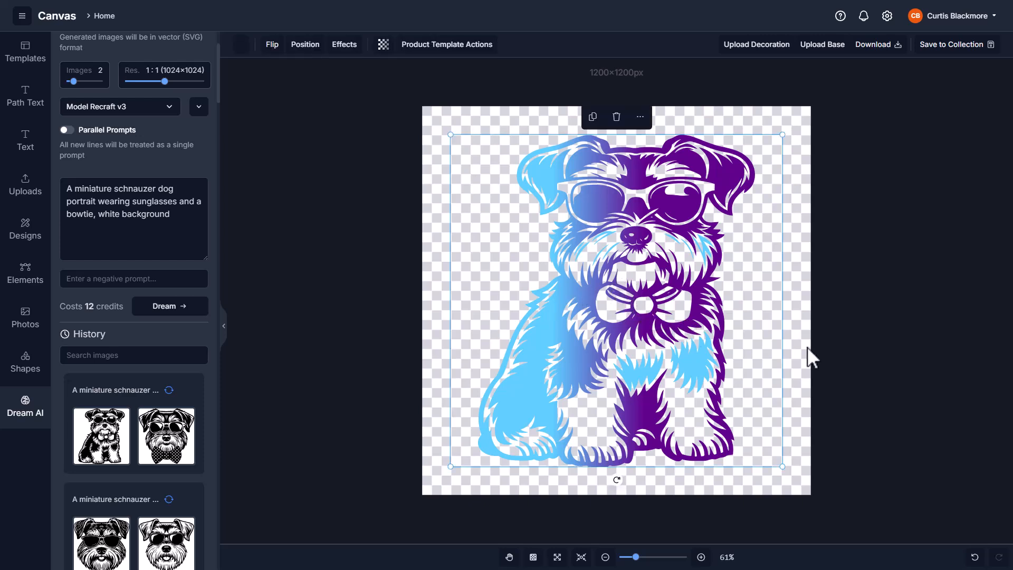